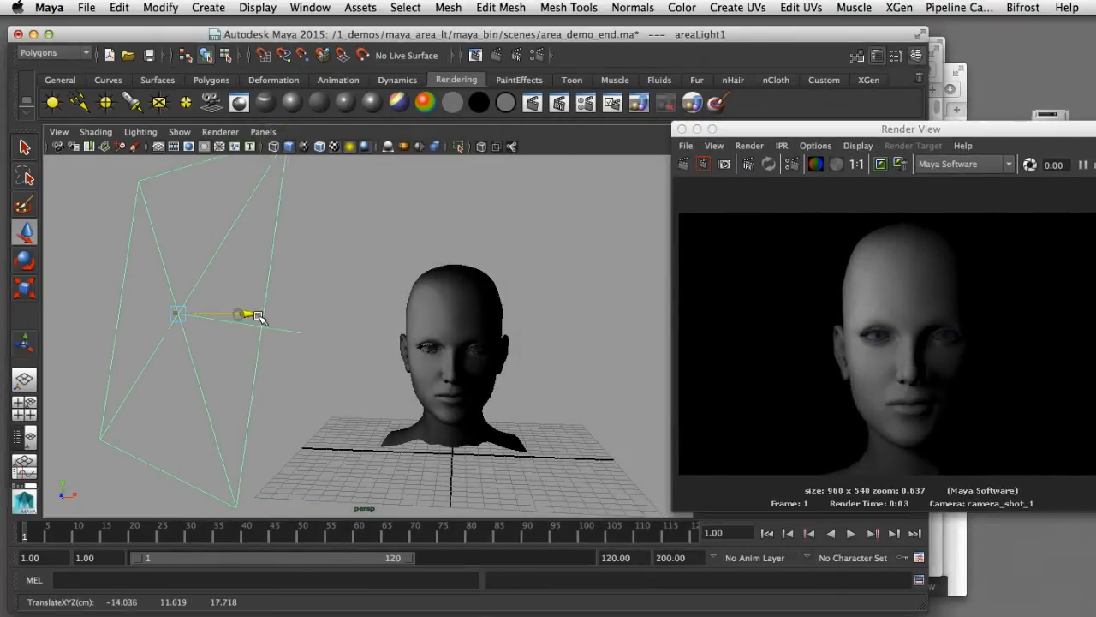
Step: Drag areaLight1 from the far left to in front of the head
{"action": "left_click_drag", "start_coordinate": [248, 315], "coordinate": [420, 333]}
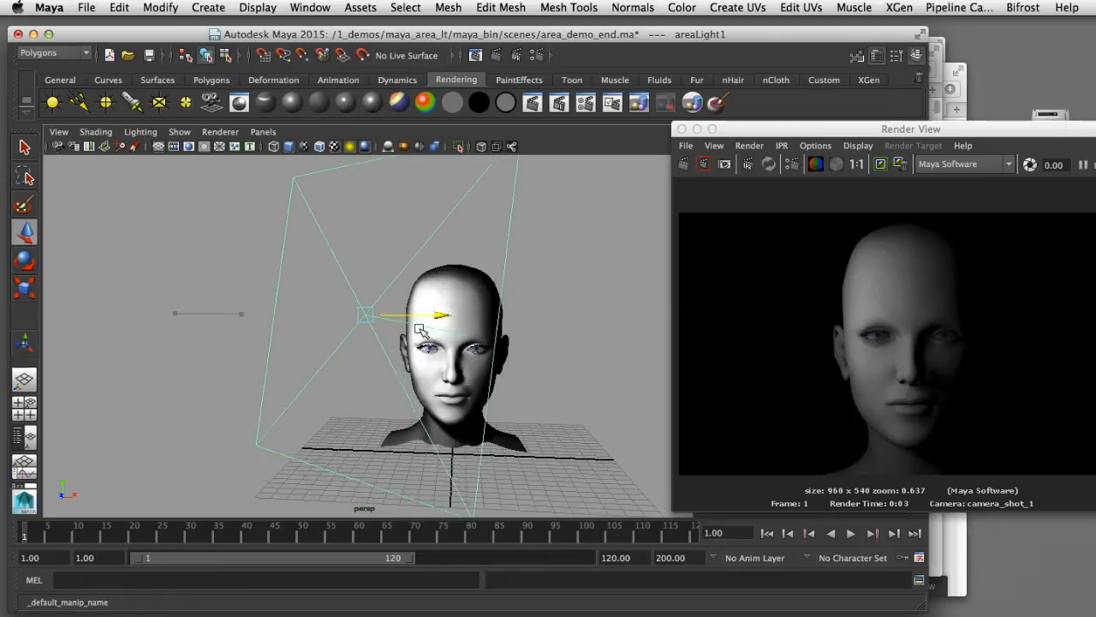
{"action": "left_click_drag", "start_coordinate": [419, 323], "coordinate": [283, 315]}
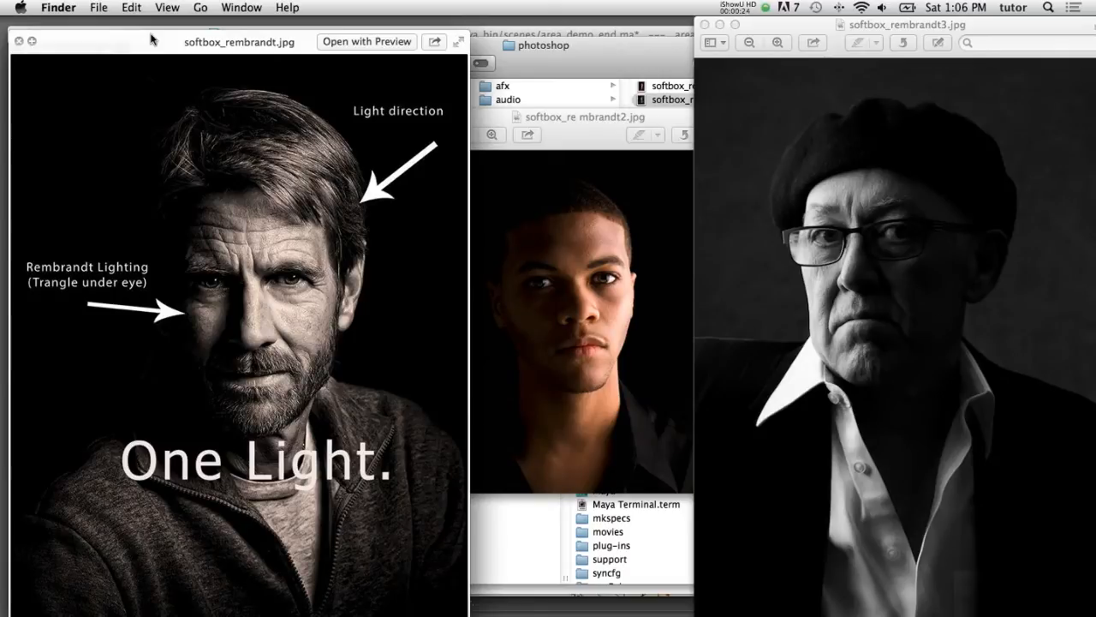
{"action": "mouse_move", "coordinate": [955, 175]}
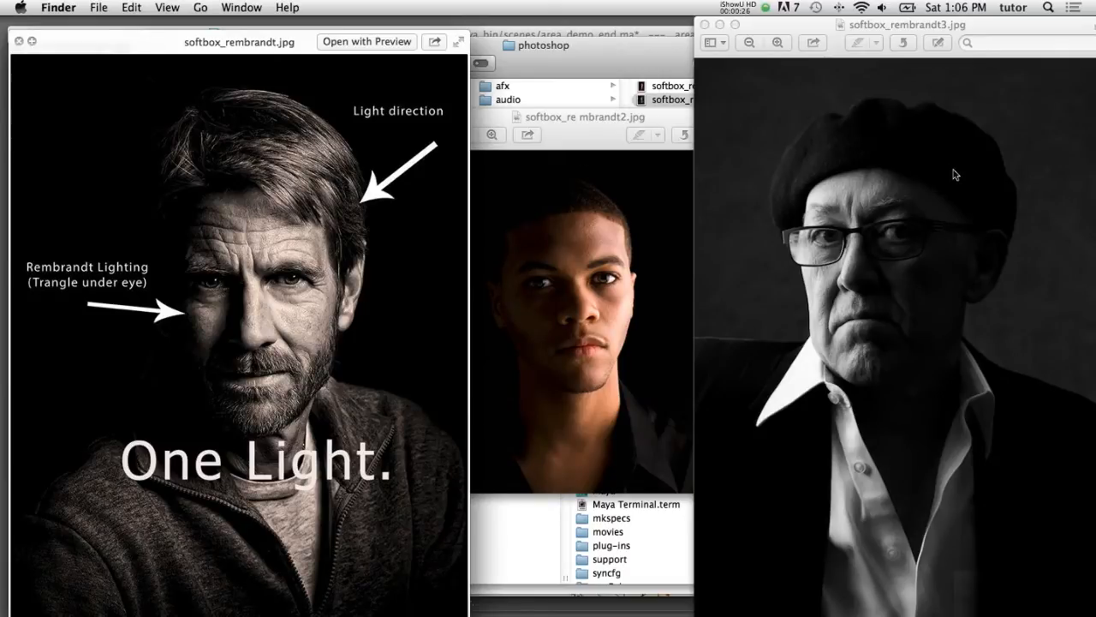
{"action": "mouse_move", "coordinate": [877, 329]}
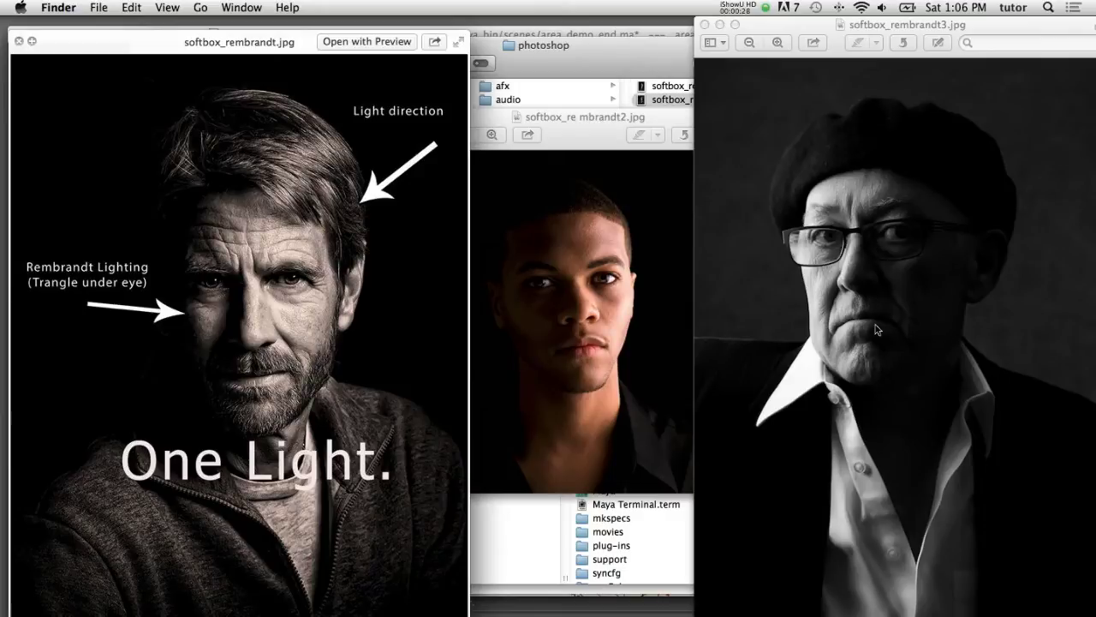
{"action": "mouse_move", "coordinate": [815, 290]}
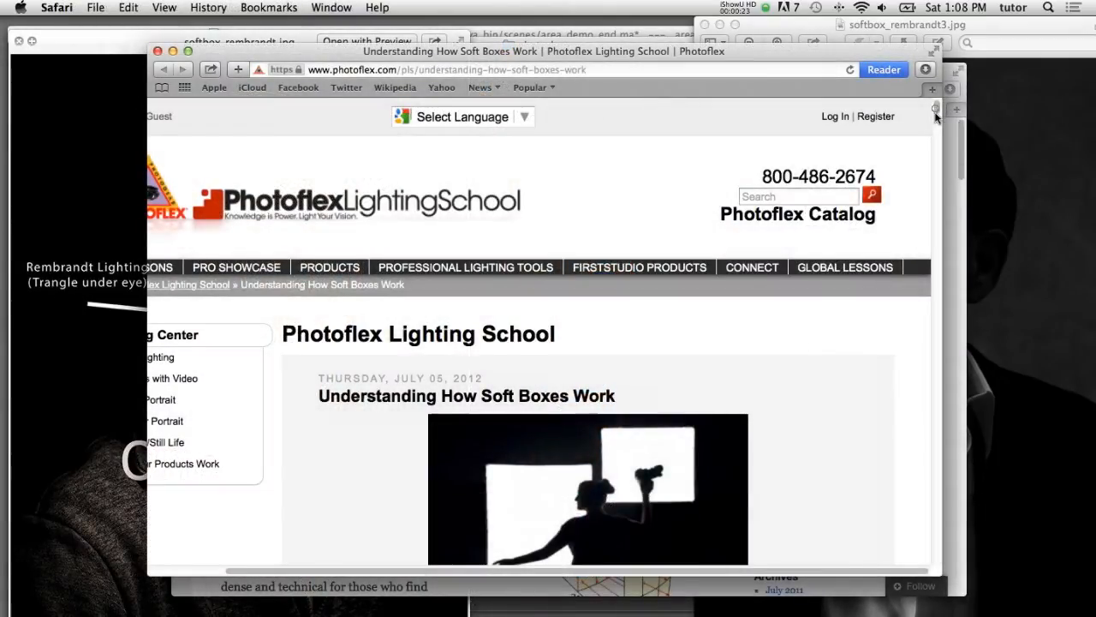
Step: Scroll the Photoflex soft boxes article down to the Soft Boxes vs. Umbrellas section
{"action": "scroll", "scroll_direction": "down", "scroll_amount": 3}
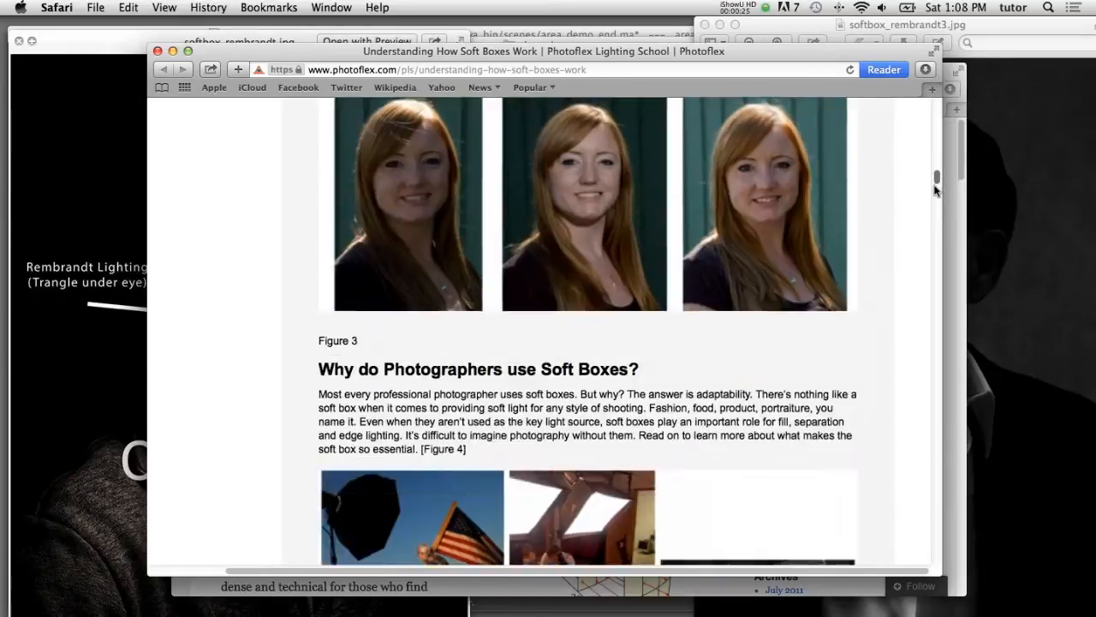
{"action": "scroll", "scroll_direction": "down", "scroll_amount": 3}
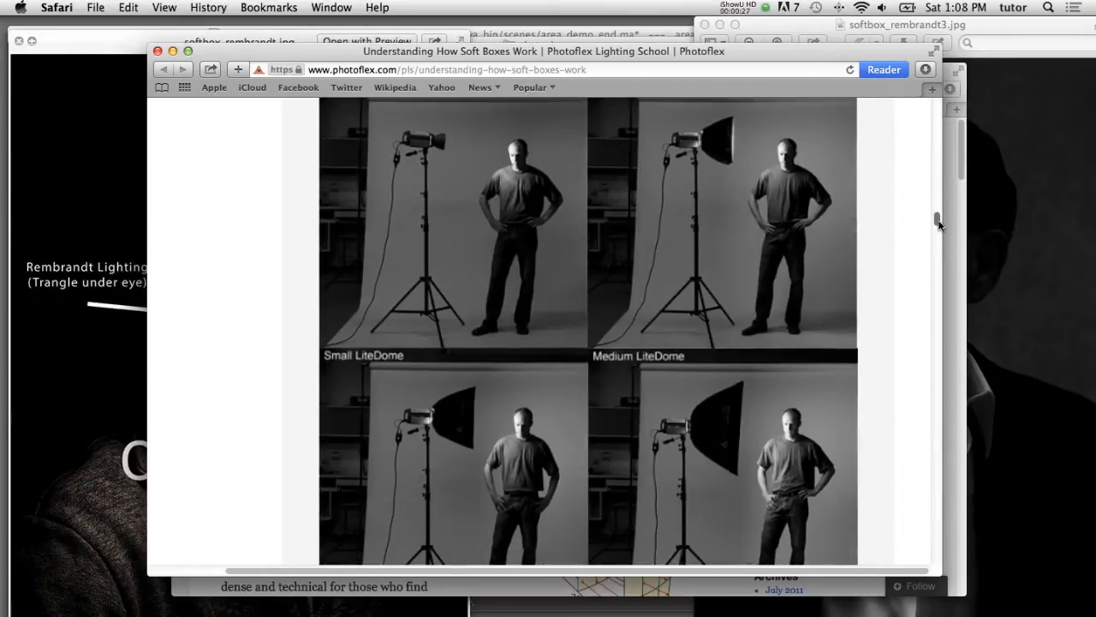
{"action": "scroll", "scroll_direction": "down", "scroll_amount": 3}
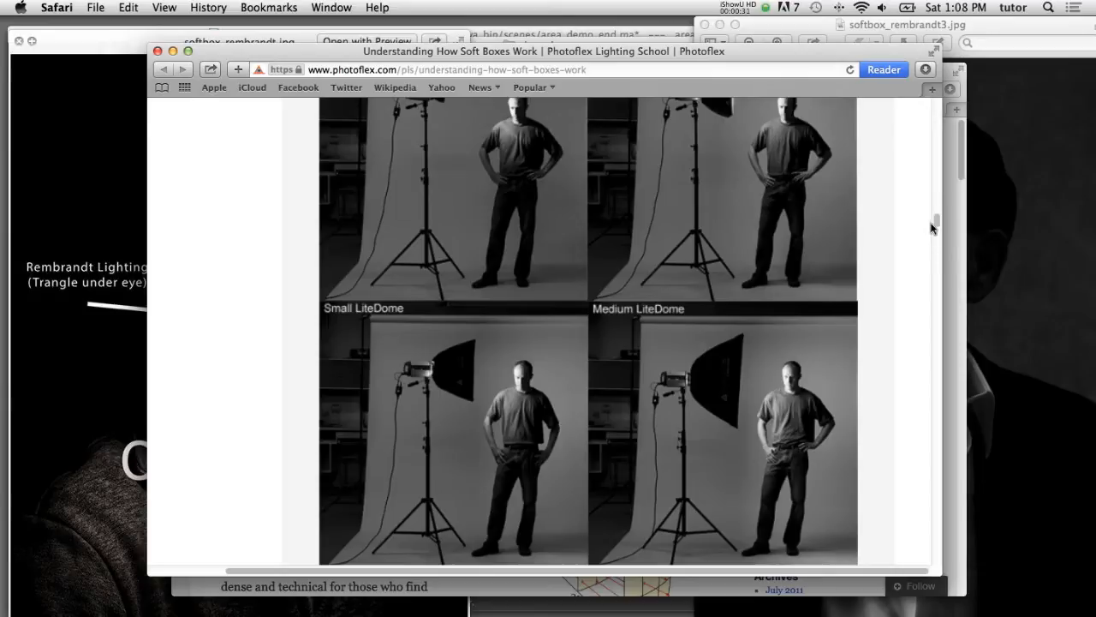
{"action": "scroll", "scroll_direction": "down", "scroll_amount": 3}
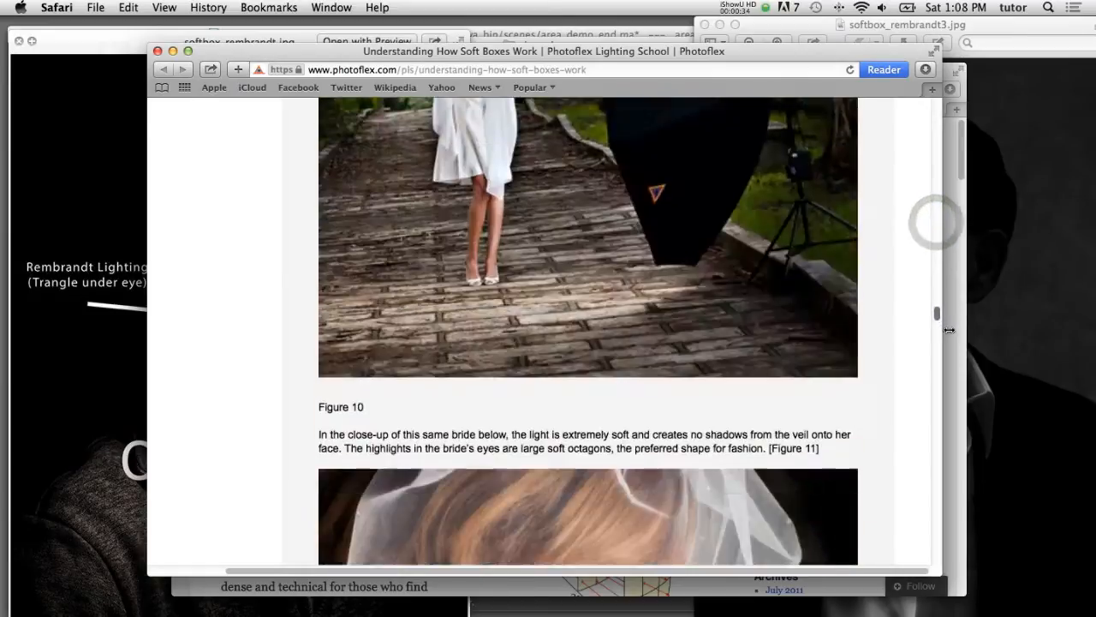
{"action": "scroll", "scroll_direction": "down", "scroll_amount": 3}
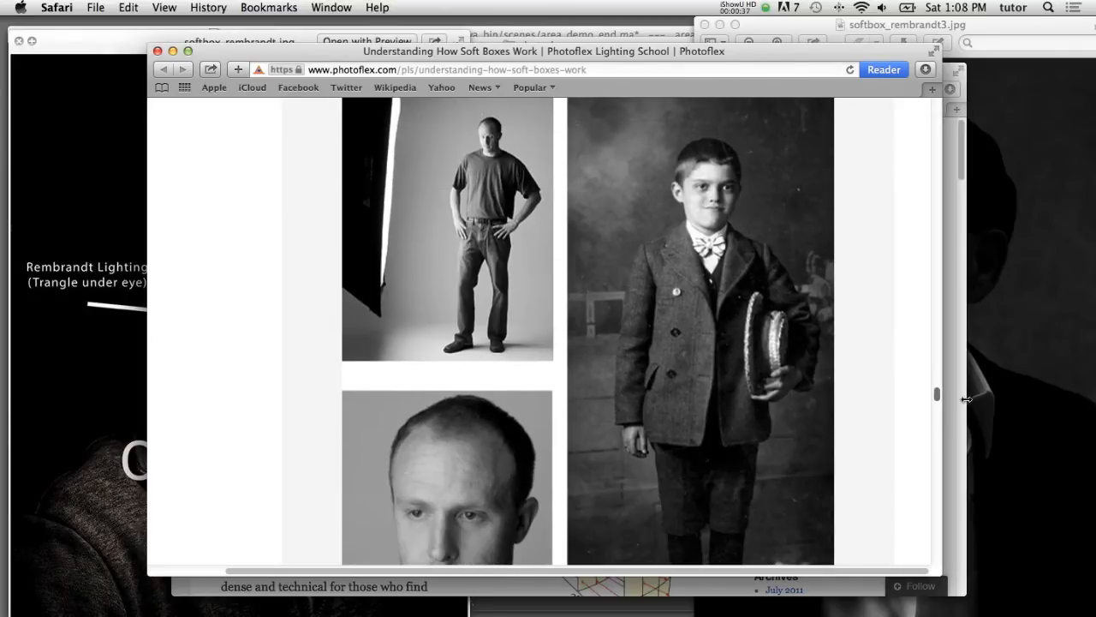
{"action": "scroll", "scroll_direction": "down", "scroll_amount": 3}
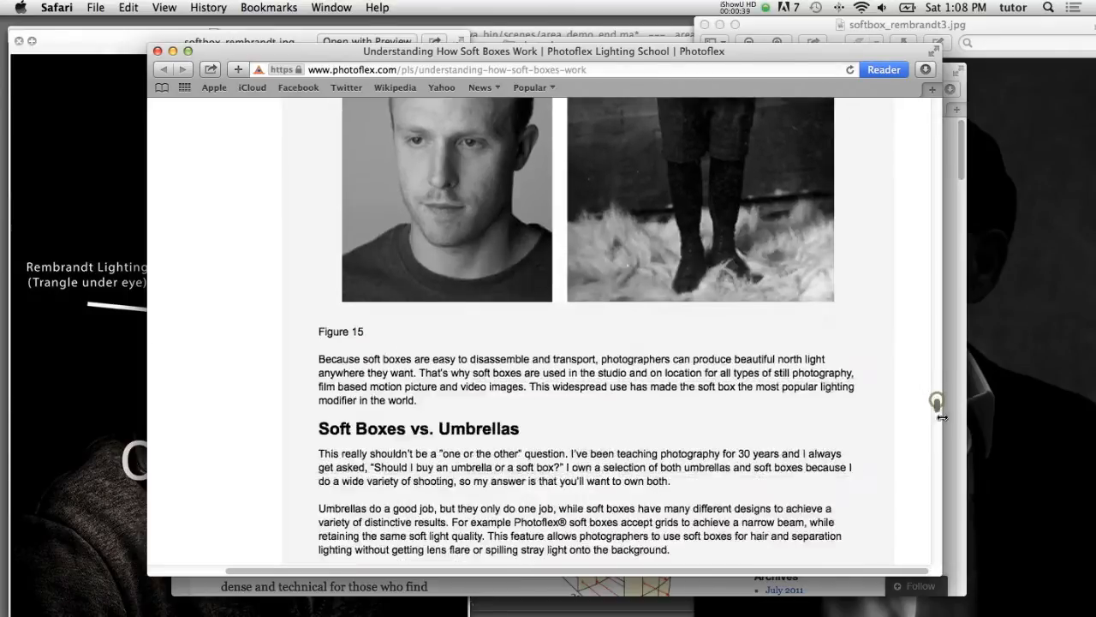
{"action": "scroll", "scroll_direction": "down", "scroll_amount": 3}
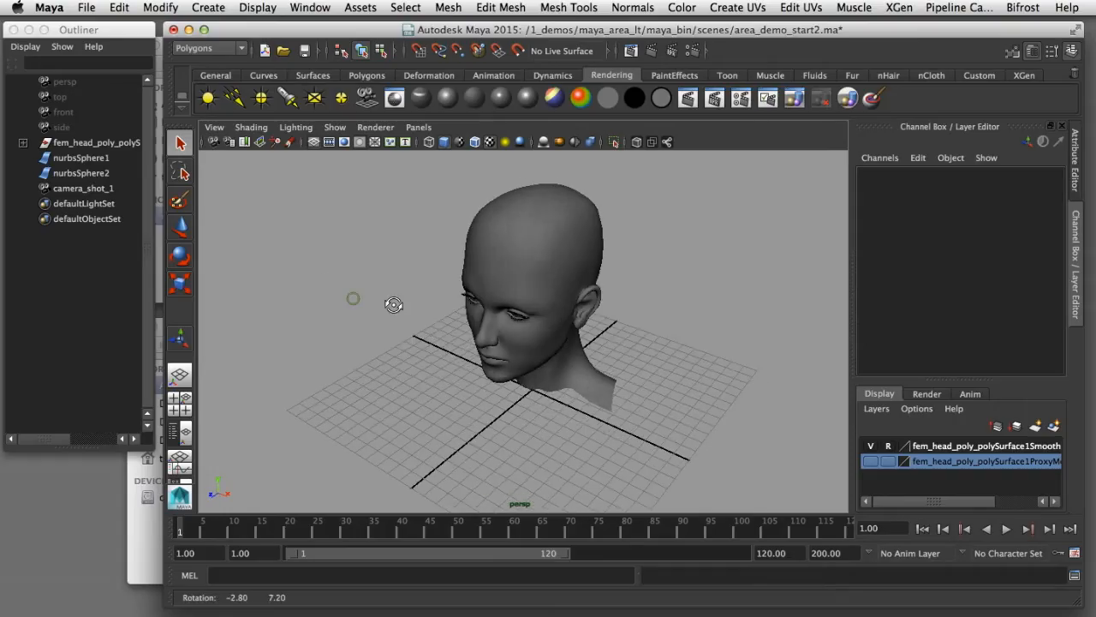
Step: Orbit the viewport around the female head model
{"action": "left_click_drag", "start_coordinate": [394, 304], "coordinate": [417, 248]}
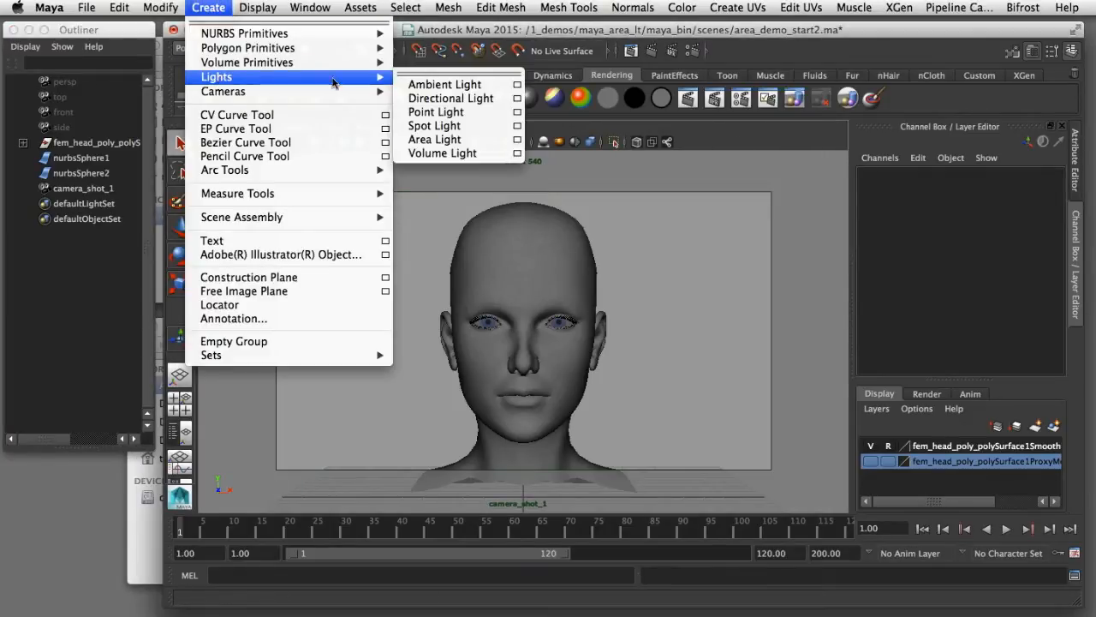
Step: Create an area light, switch to the perspective view, and move it up-left of the head
{"action": "left_click", "coordinate": [435, 138]}
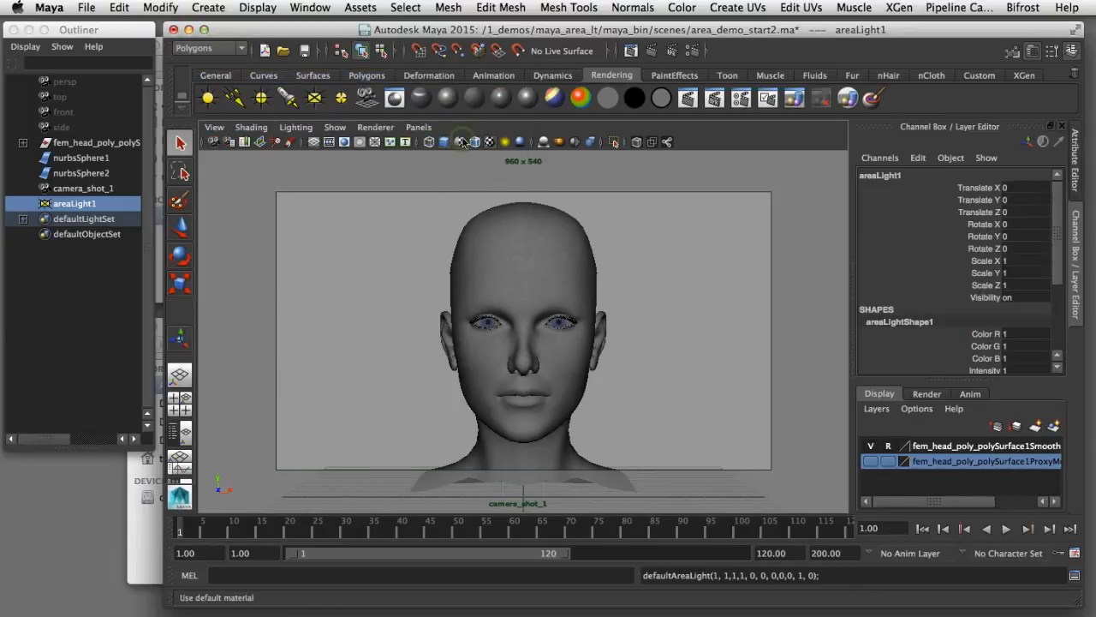
{"action": "left_click", "coordinate": [418, 127]}
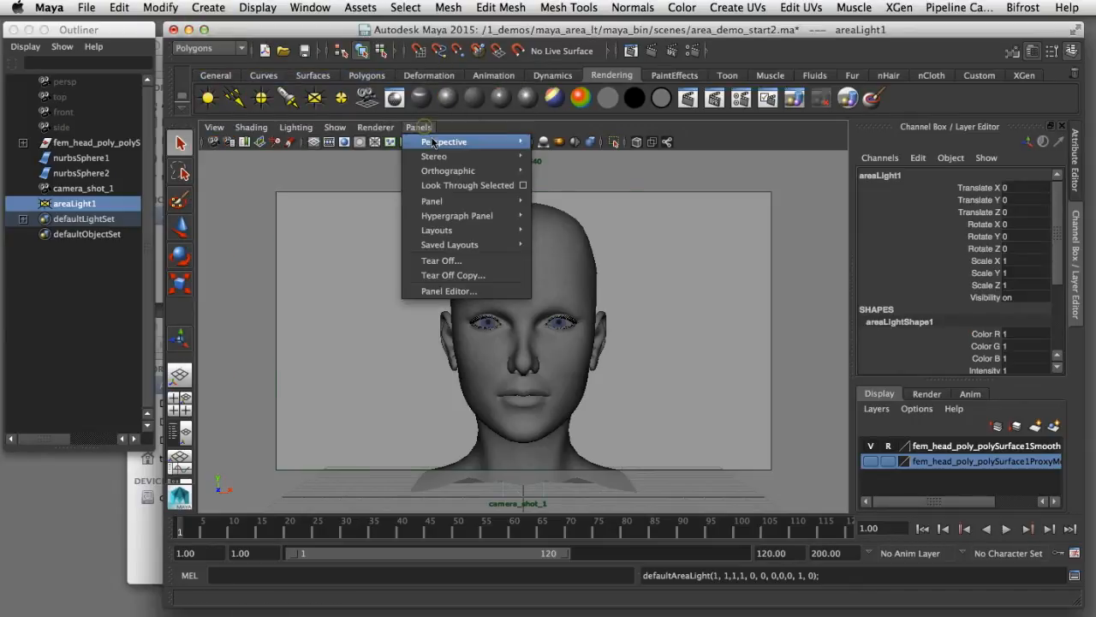
{"action": "left_click", "coordinate": [443, 141]}
{"action": "type", "text": "4"}
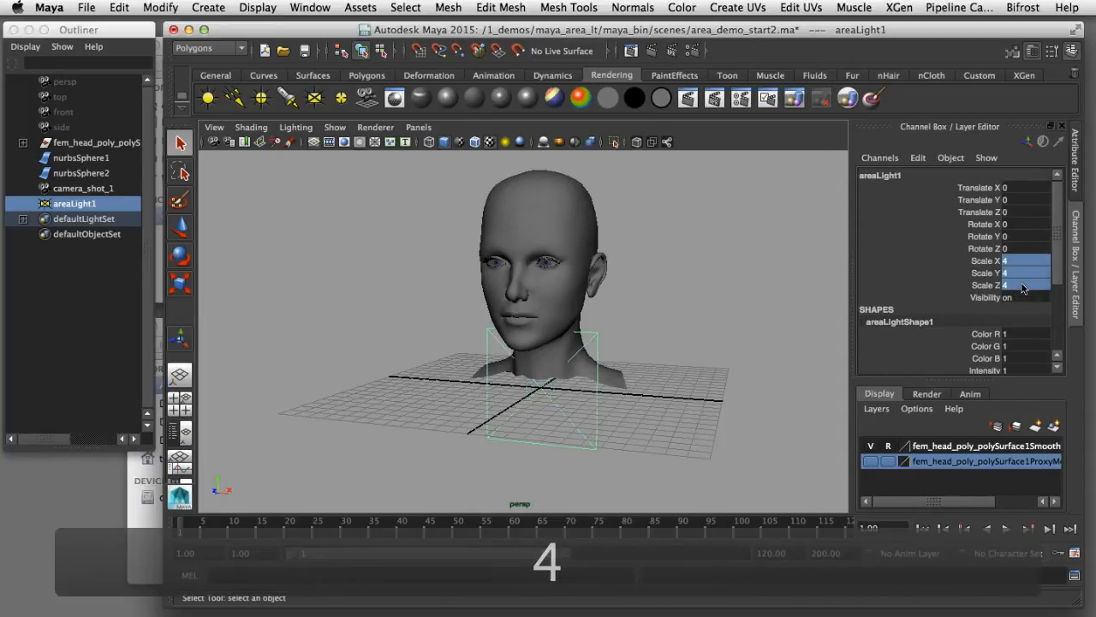
{"action": "key", "text": "w"}
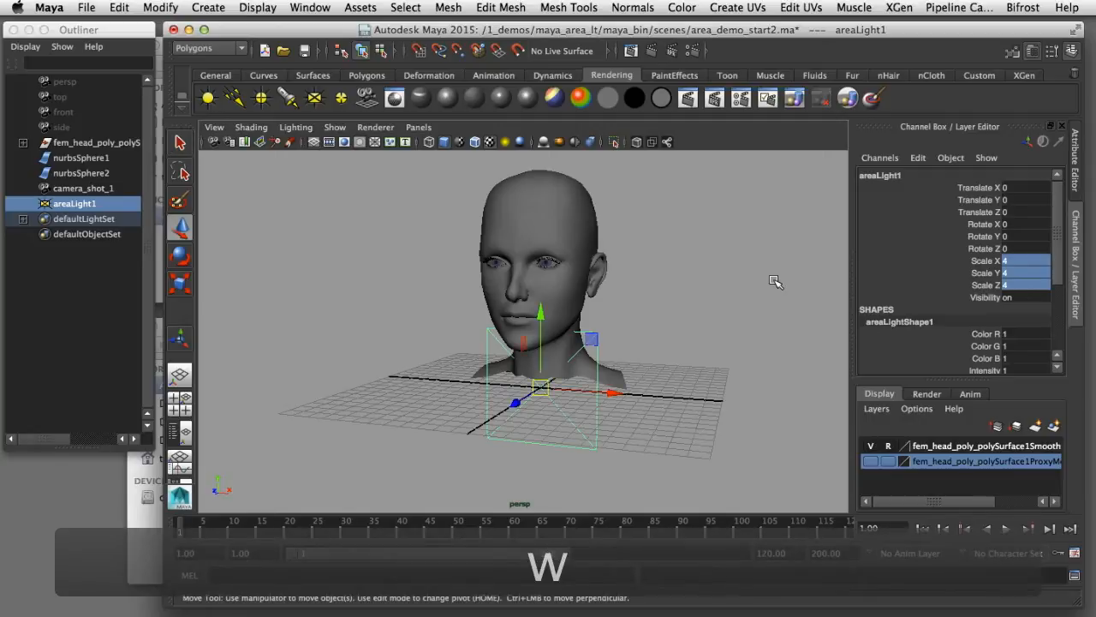
{"action": "left_click_drag", "start_coordinate": [520, 394], "coordinate": [416, 461]}
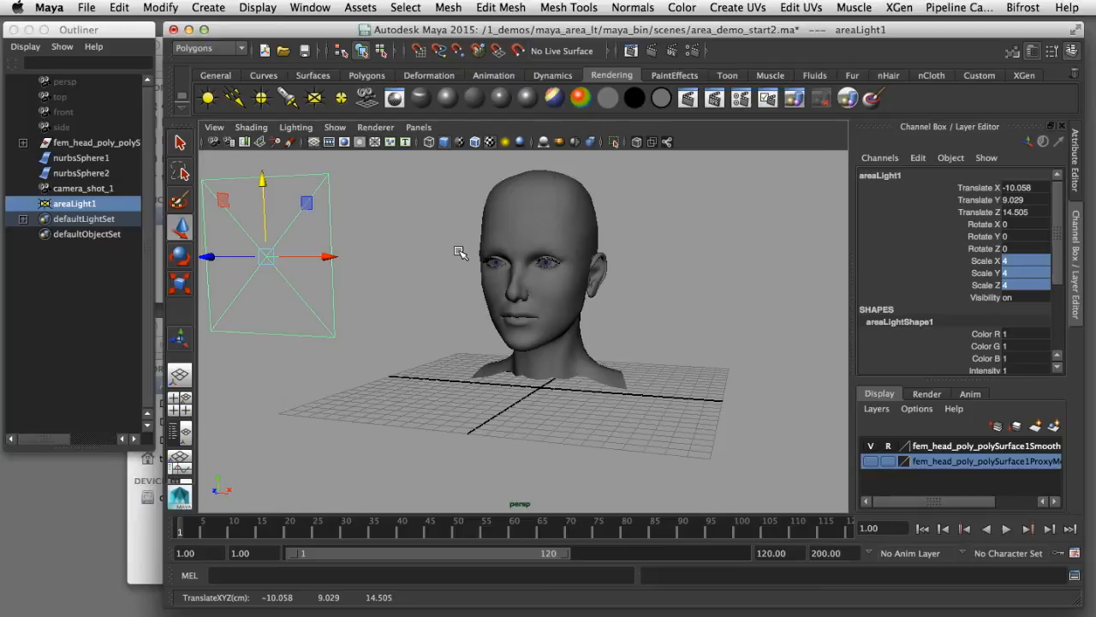
Step: From a top view, drag the light's aim handle onto the head centre, then reposition the light
{"action": "key", "text": "t"}
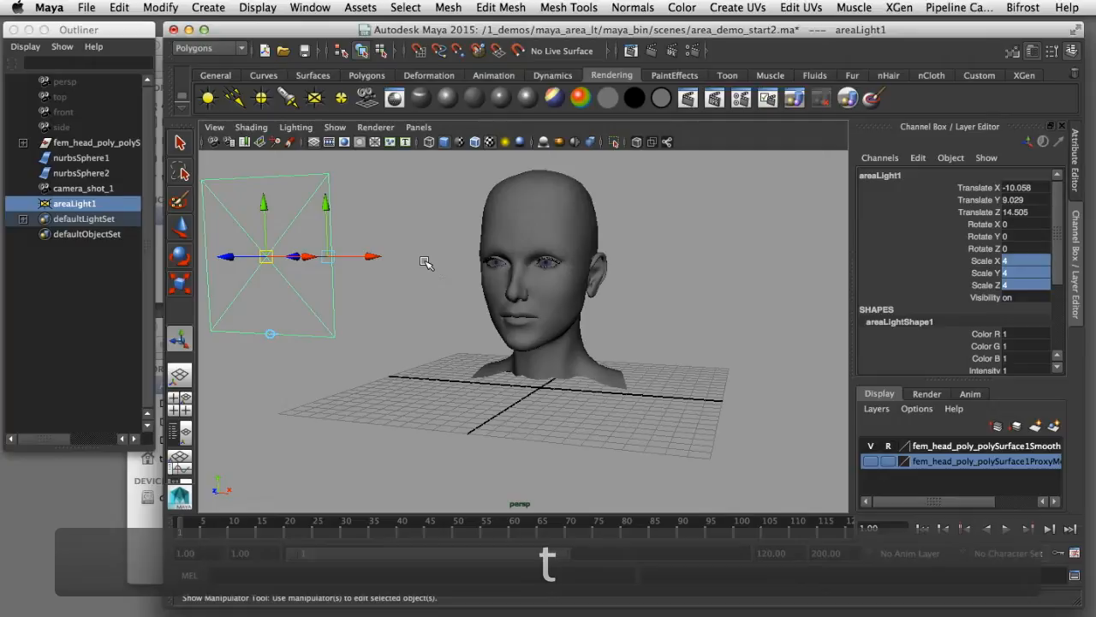
{"action": "left_click_drag", "start_coordinate": [531, 300], "coordinate": [462, 352]}
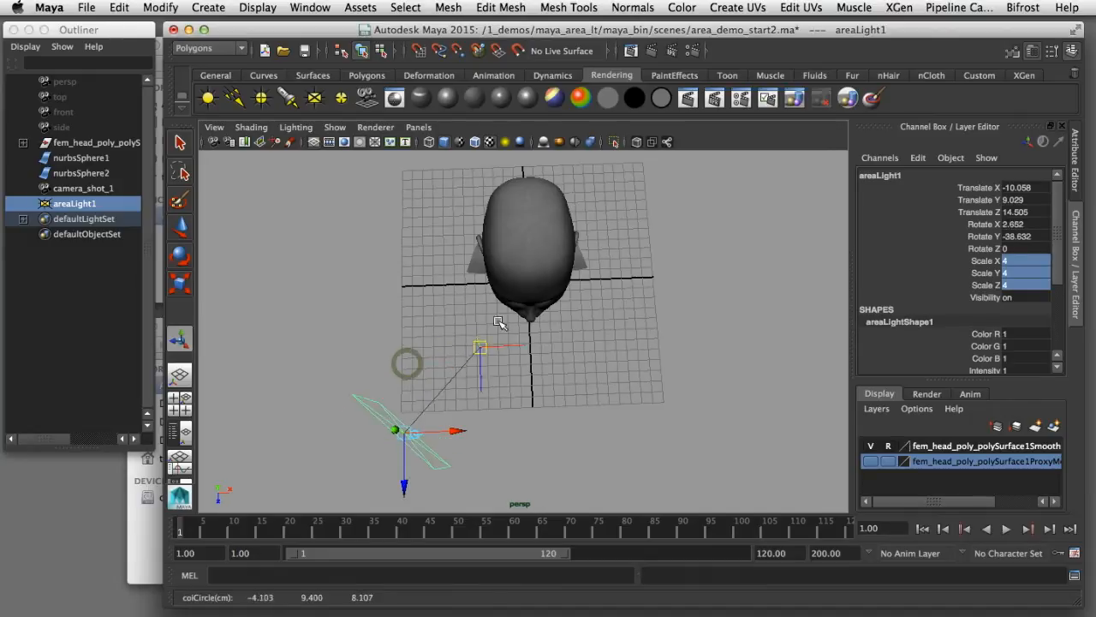
{"action": "left_click_drag", "start_coordinate": [479, 346], "coordinate": [528, 255]}
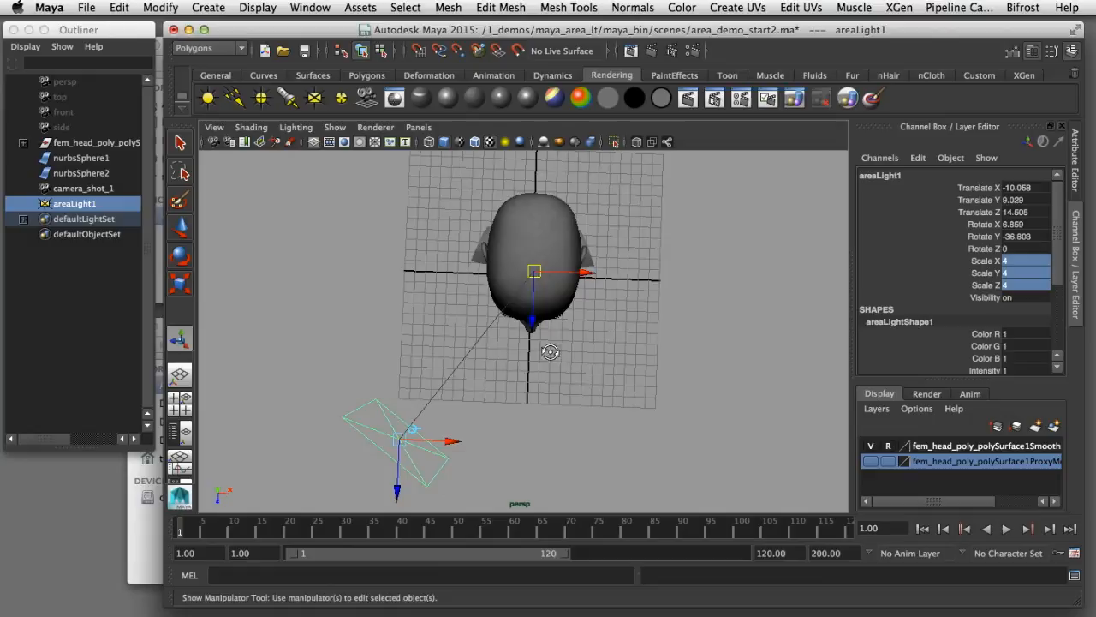
{"action": "left_click_drag", "start_coordinate": [550, 352], "coordinate": [555, 261]}
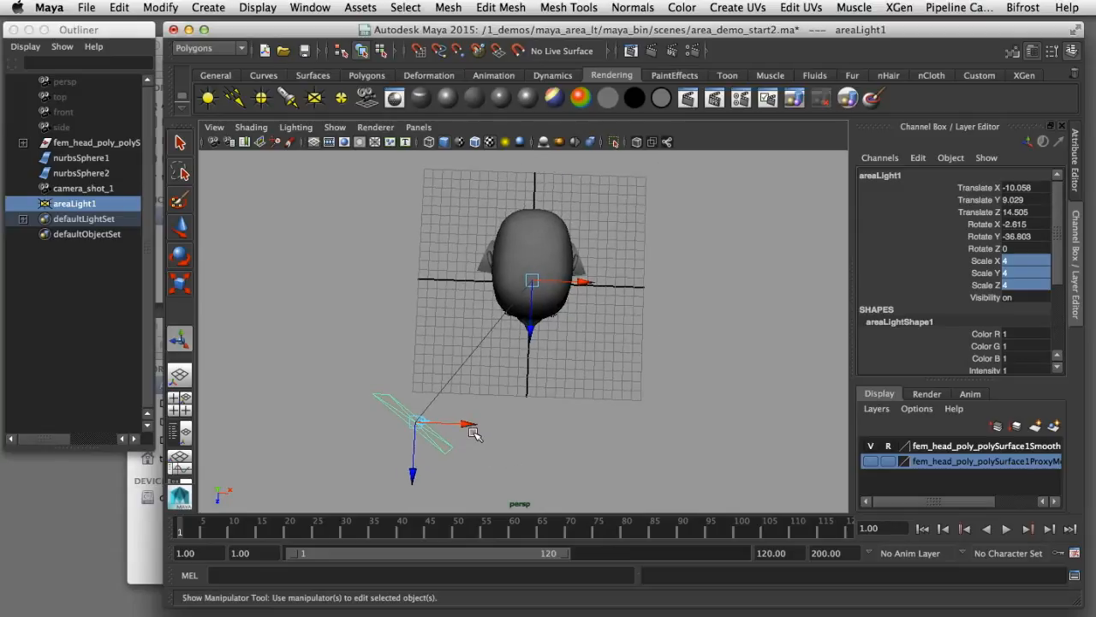
{"action": "left_click_drag", "start_coordinate": [416, 425], "coordinate": [677, 429]}
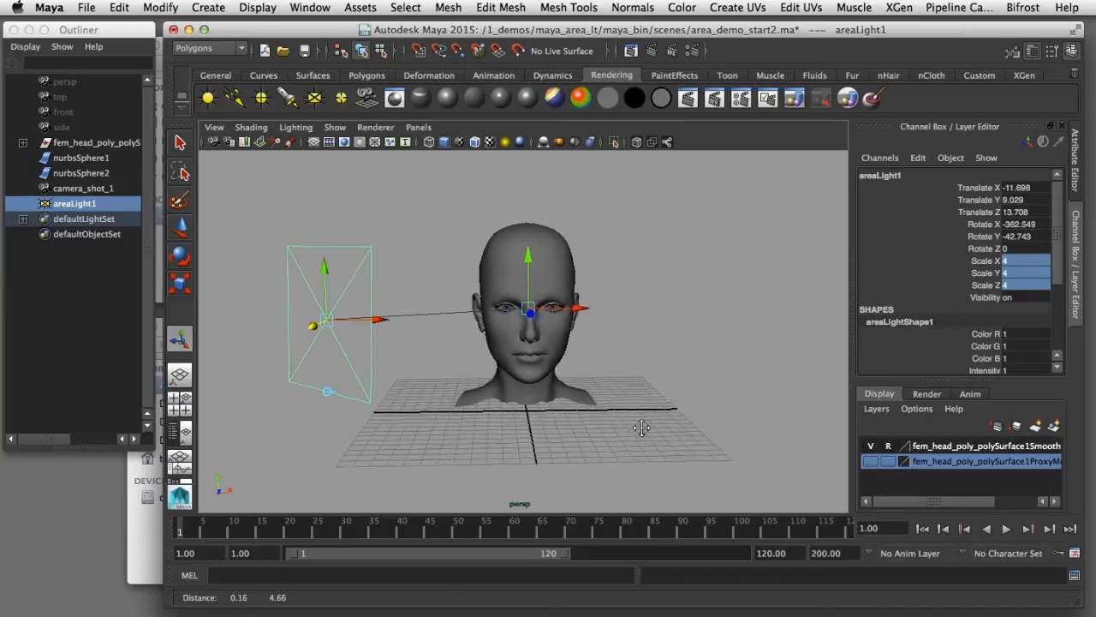
Step: Deselect the light, light the viewport with all scene lights, and enable shadows
{"action": "left_click", "coordinate": [375, 127]}
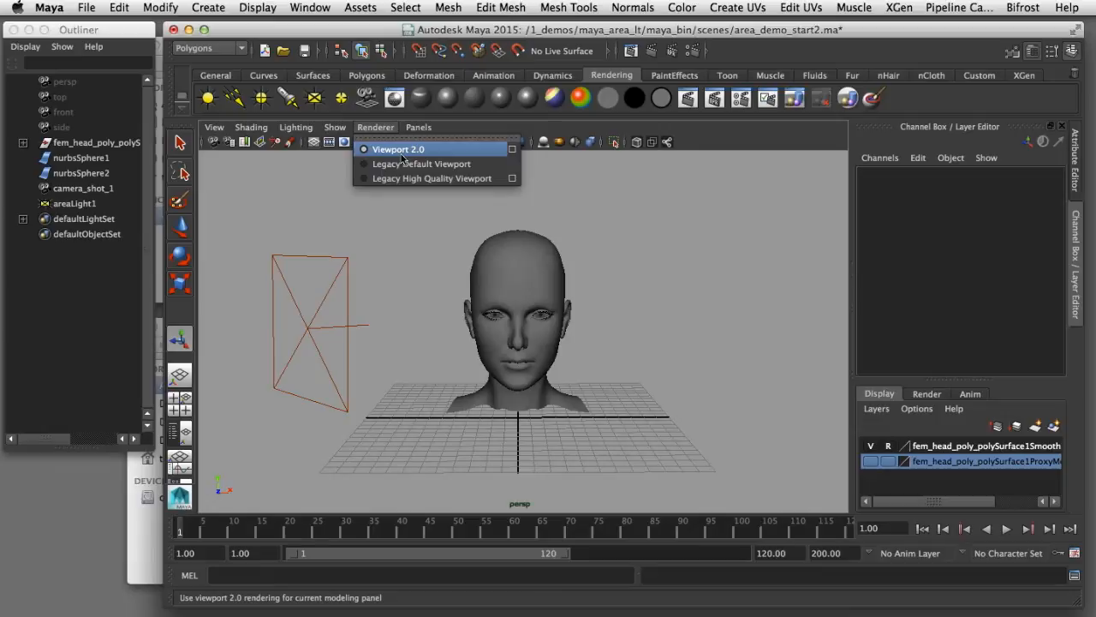
{"action": "left_click", "coordinate": [335, 127]}
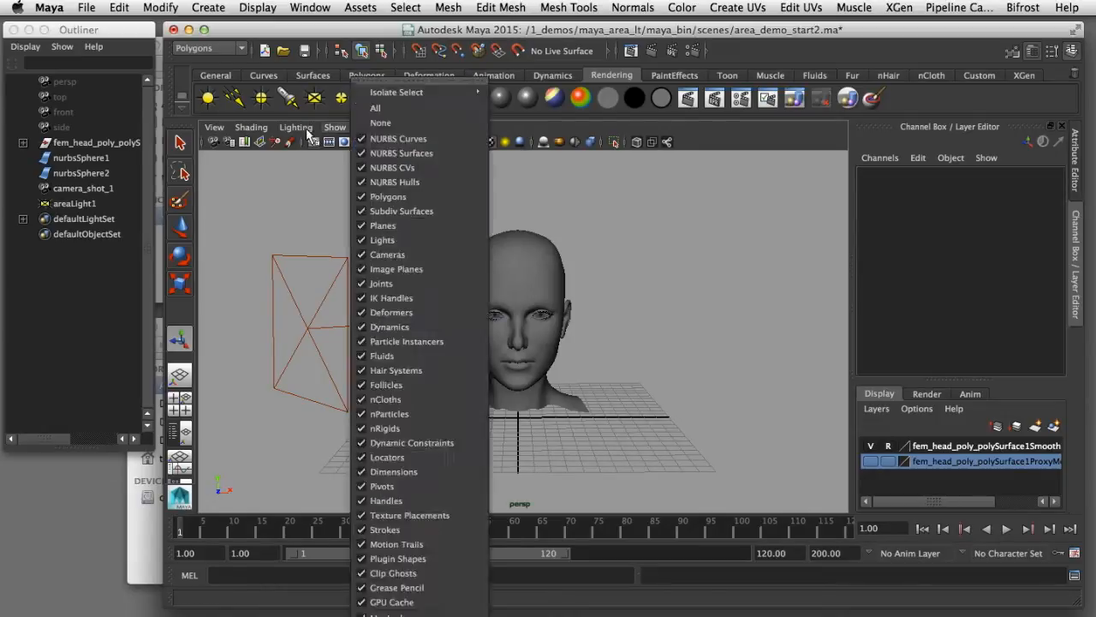
{"action": "left_click", "coordinate": [295, 127]}
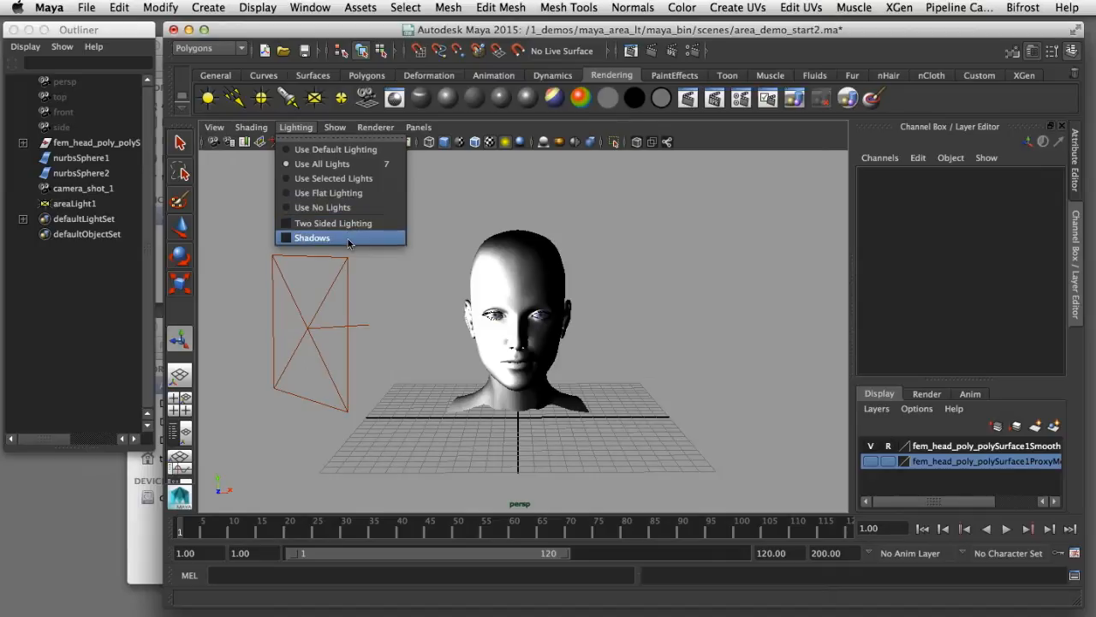
{"action": "left_click", "coordinate": [312, 237]}
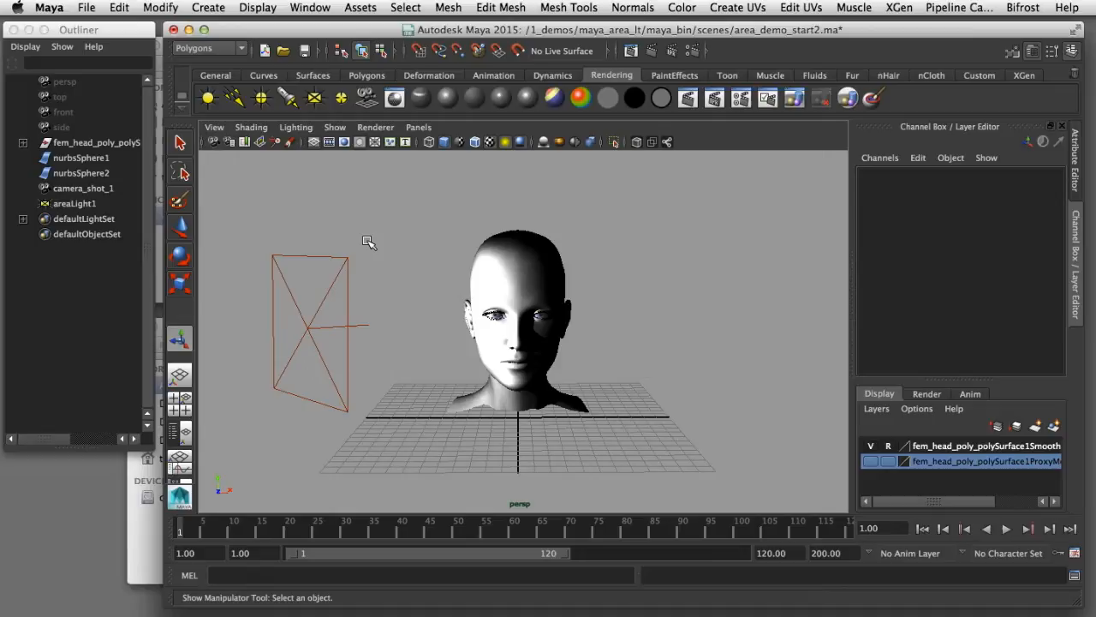
Step: Scale the area light up and move it forward along Z
{"action": "left_click", "coordinate": [310, 330]}
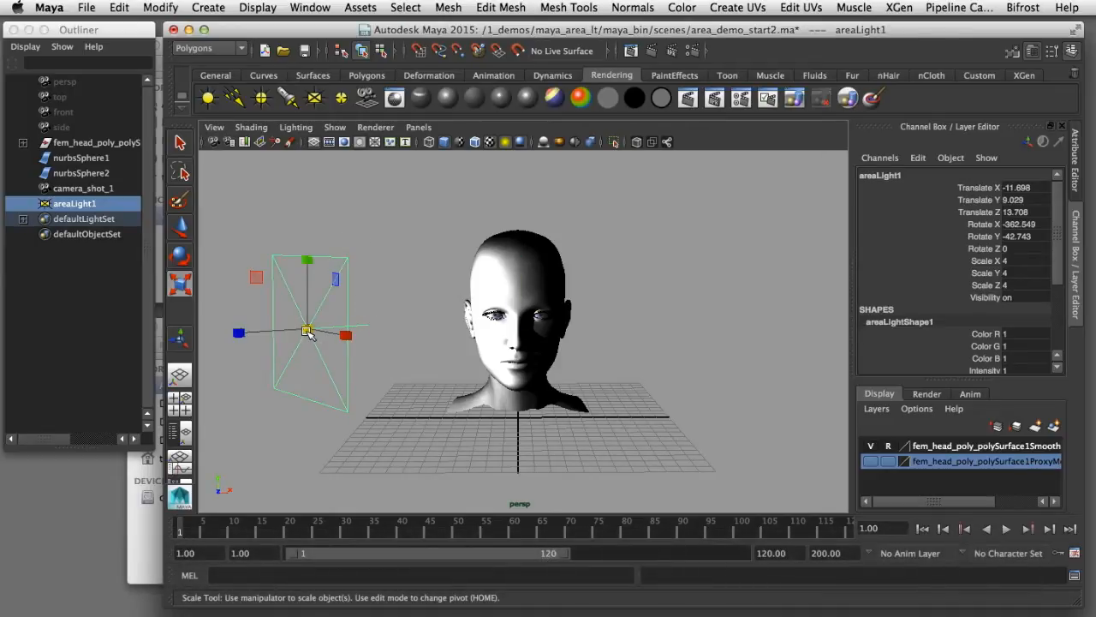
{"action": "left_click_drag", "start_coordinate": [306, 332], "coordinate": [270, 358]}
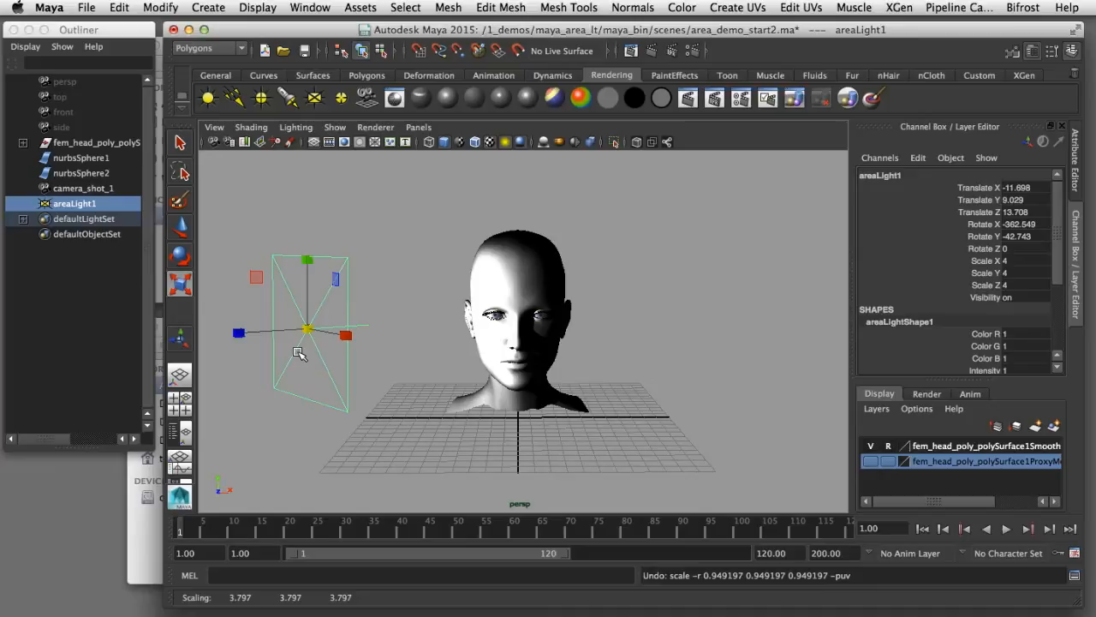
{"action": "key", "text": "w"}
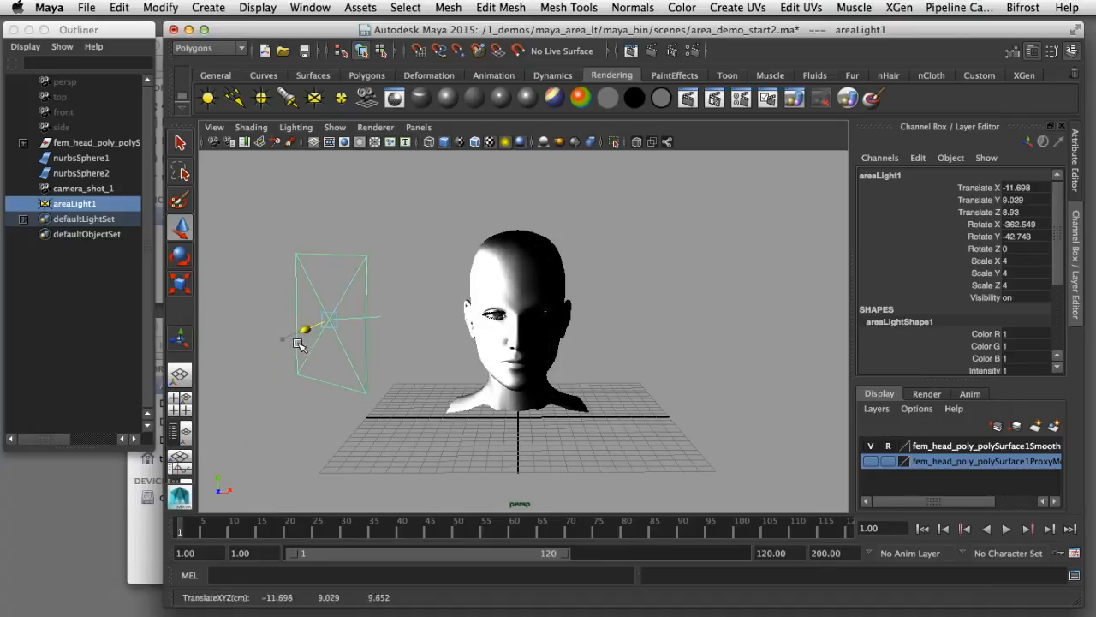
{"action": "left_click_drag", "start_coordinate": [306, 330], "coordinate": [288, 334]}
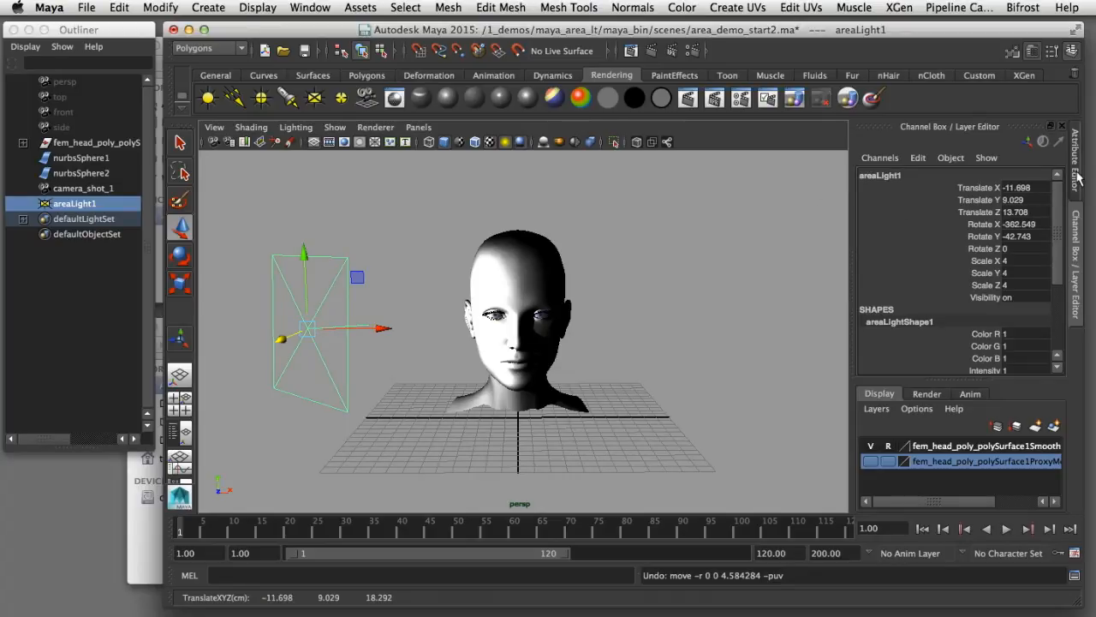
Step: Open the area light's Attribute Editor, try intensity 10, then return it to 1
{"action": "left_click", "coordinate": [1076, 146]}
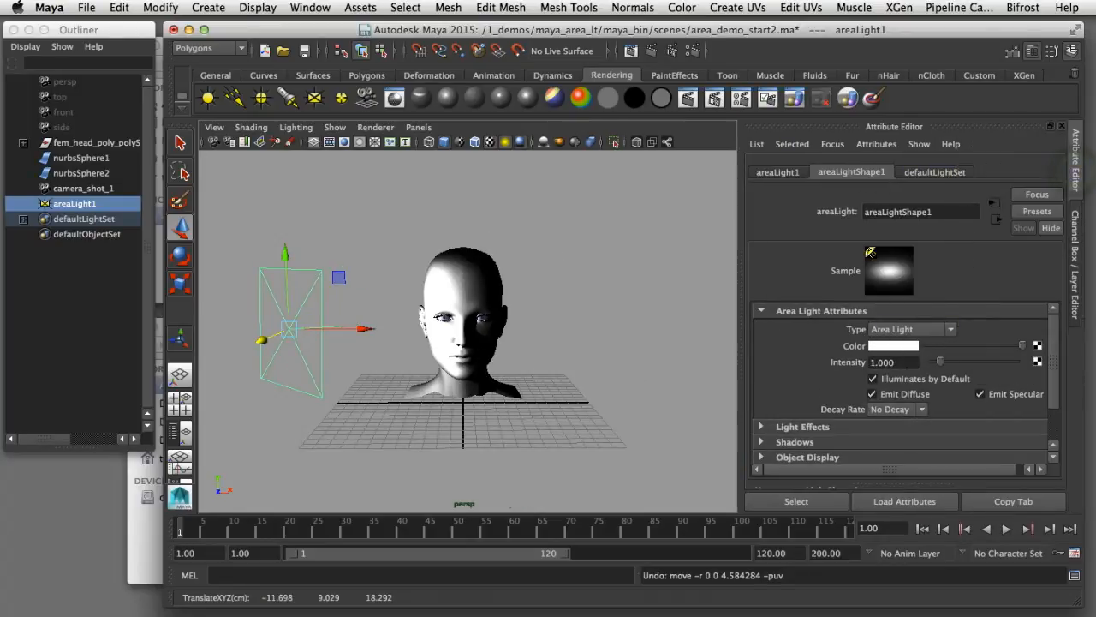
{"action": "triple_click", "coordinate": [894, 362]}
{"action": "type", "text": "10.000"}
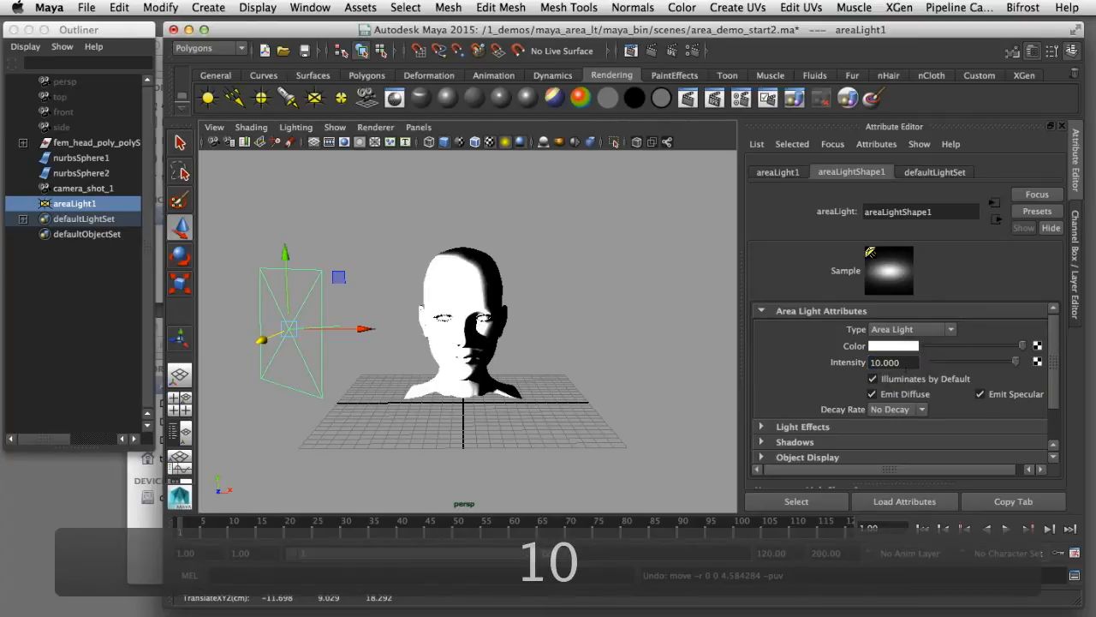
{"action": "triple_click", "coordinate": [894, 361]}
{"action": "type", "text": "1.000"}
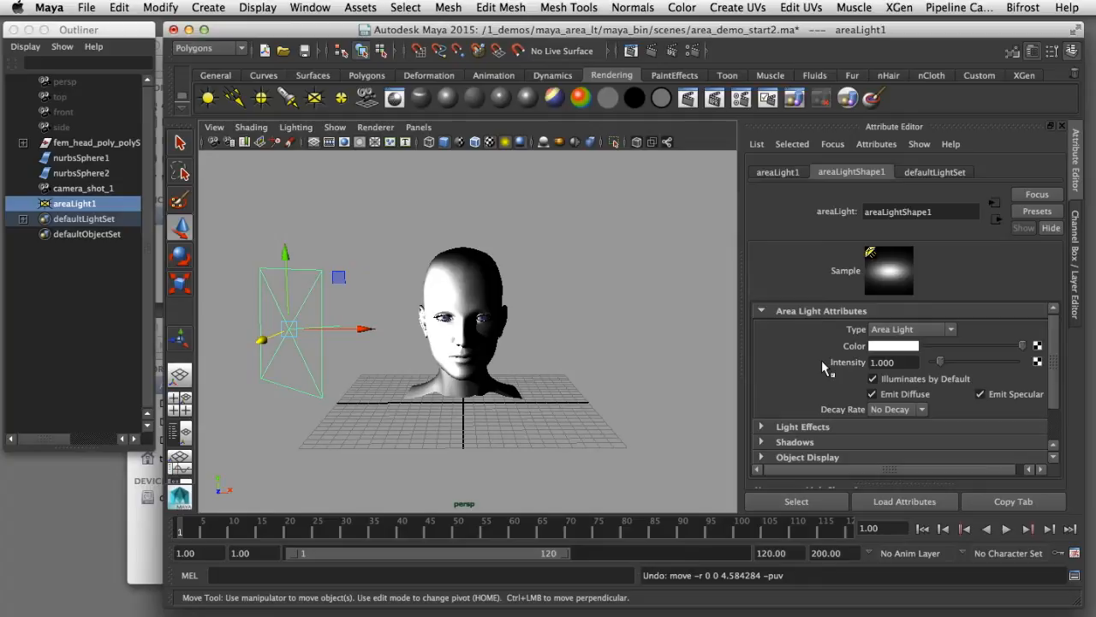
Step: Show the area light's aiming manipulator and render the frame from camera_shot_1
{"action": "key", "text": "t"}
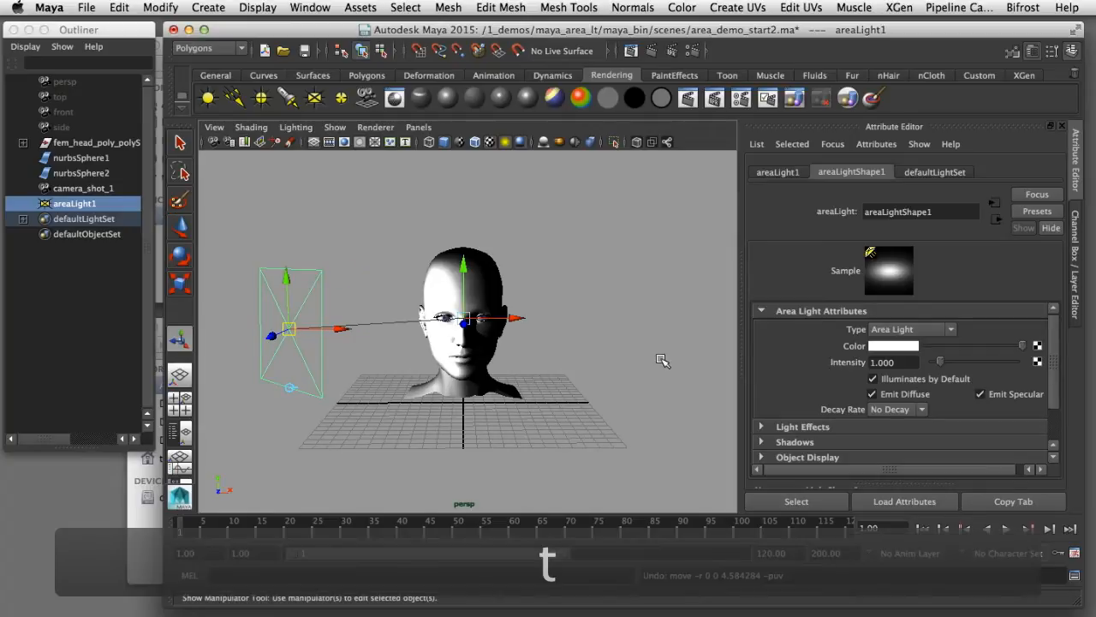
{"action": "mouse_move", "coordinate": [291, 283]}
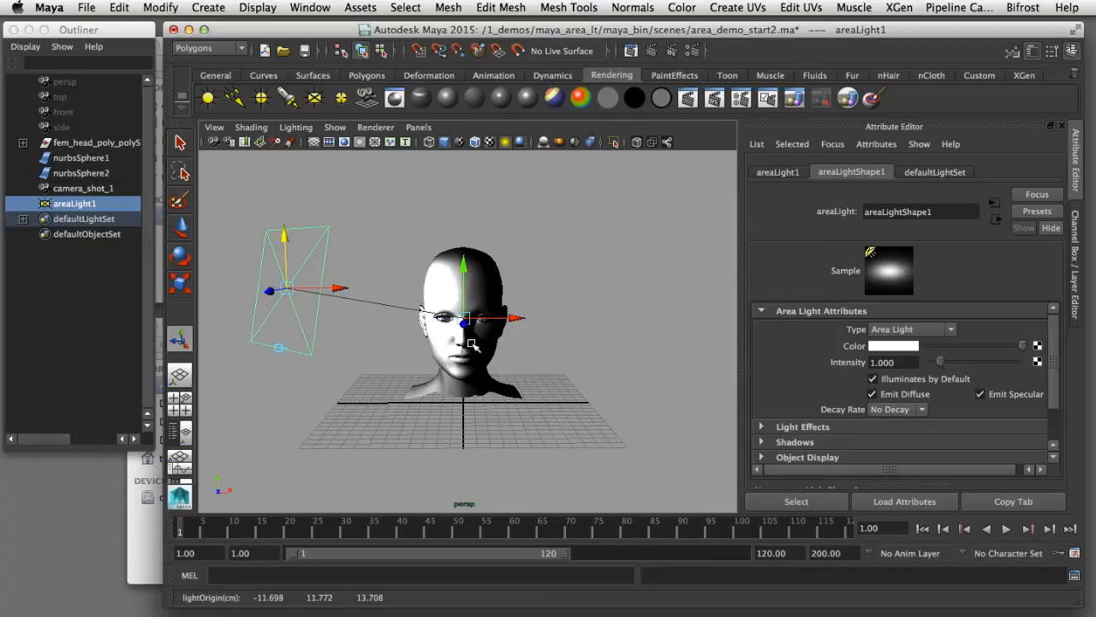
{"action": "mouse_move", "coordinate": [484, 350]}
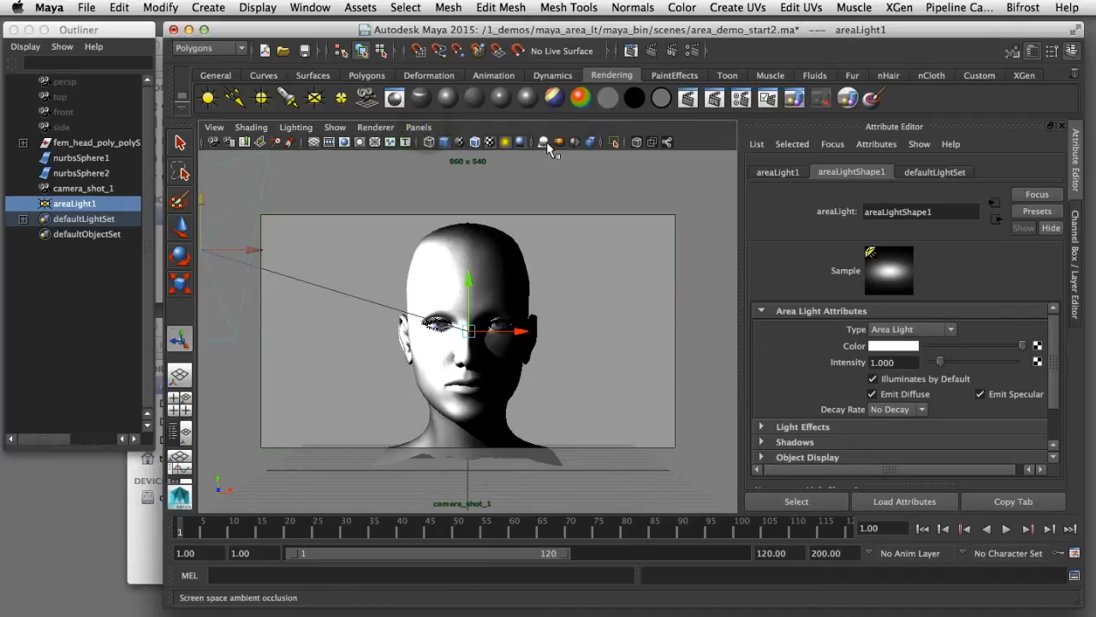
{"action": "mouse_move", "coordinate": [688, 97]}
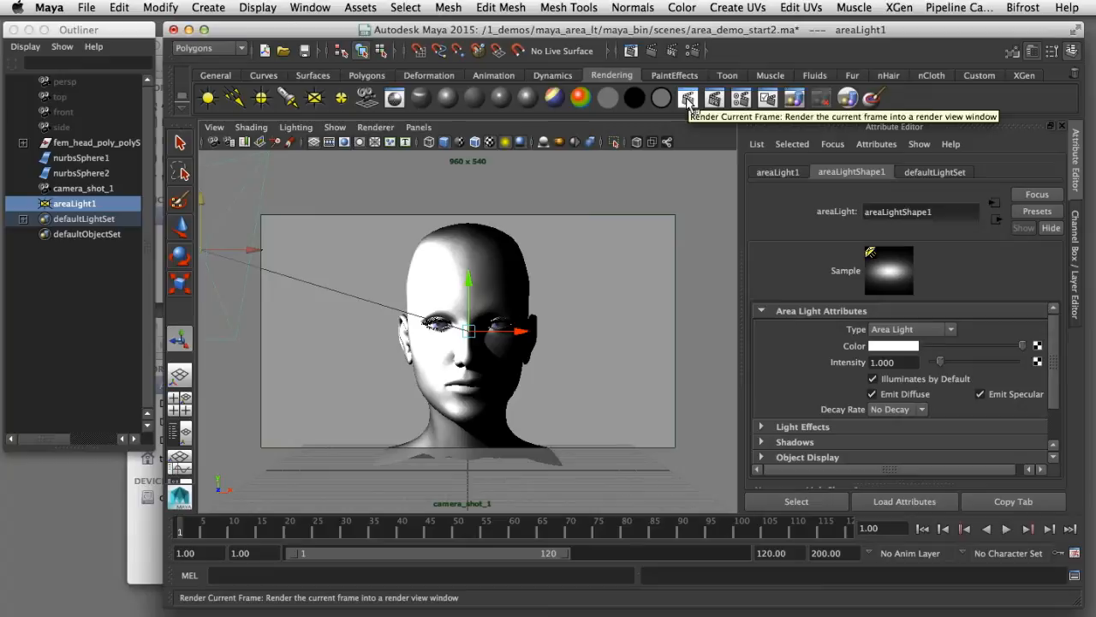
{"action": "left_click", "coordinate": [688, 97]}
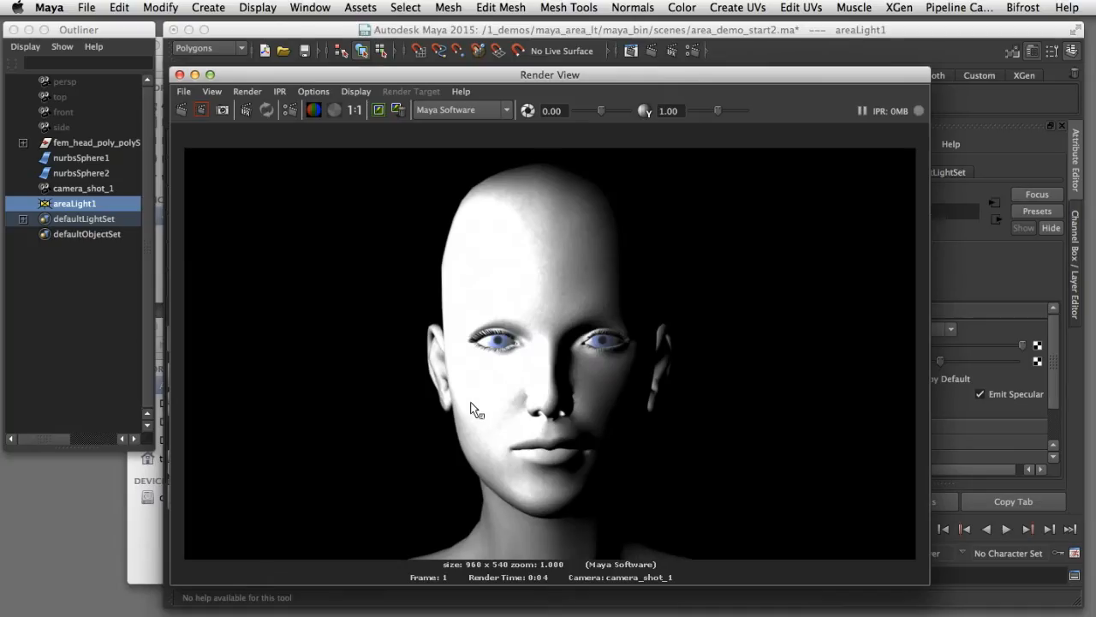
{"action": "mouse_move", "coordinate": [435, 298]}
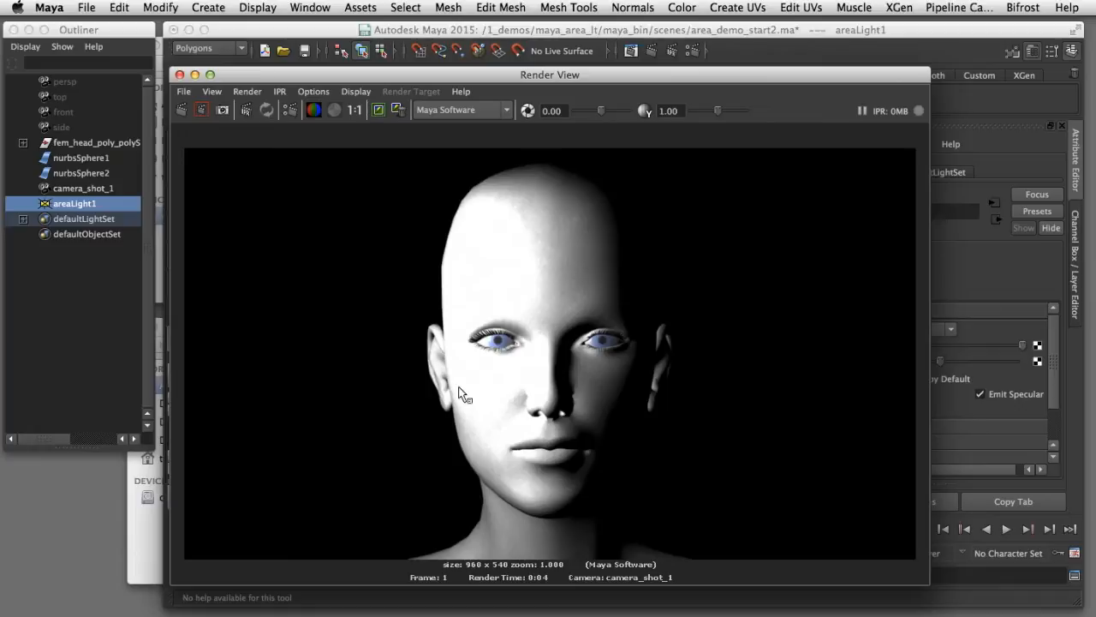
{"action": "mouse_move", "coordinate": [613, 405]}
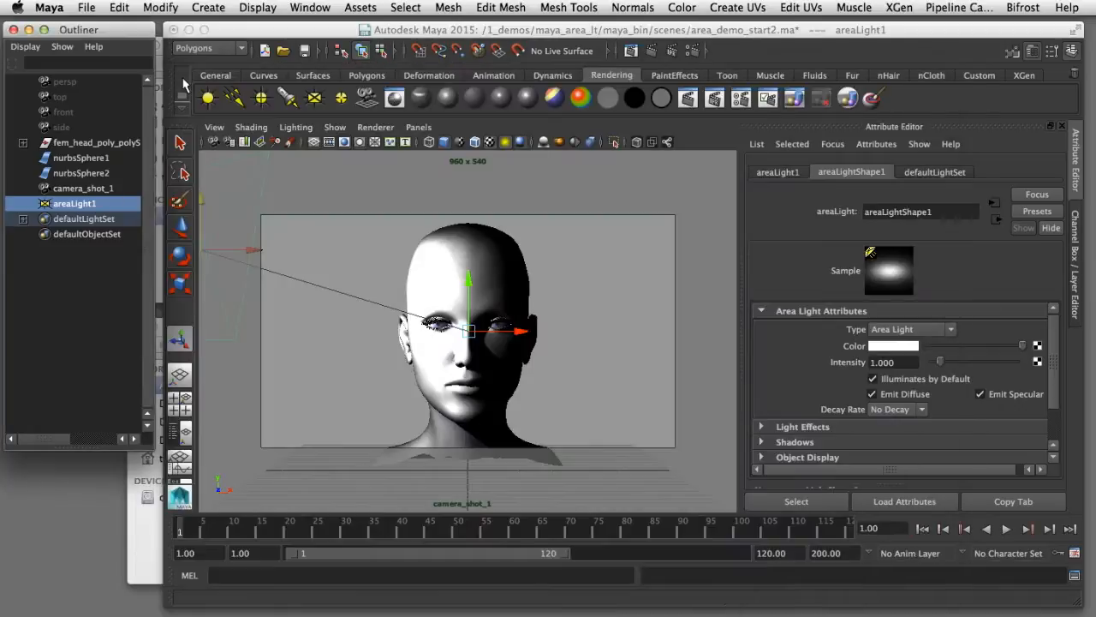
{"action": "mouse_move", "coordinate": [1069, 413]}
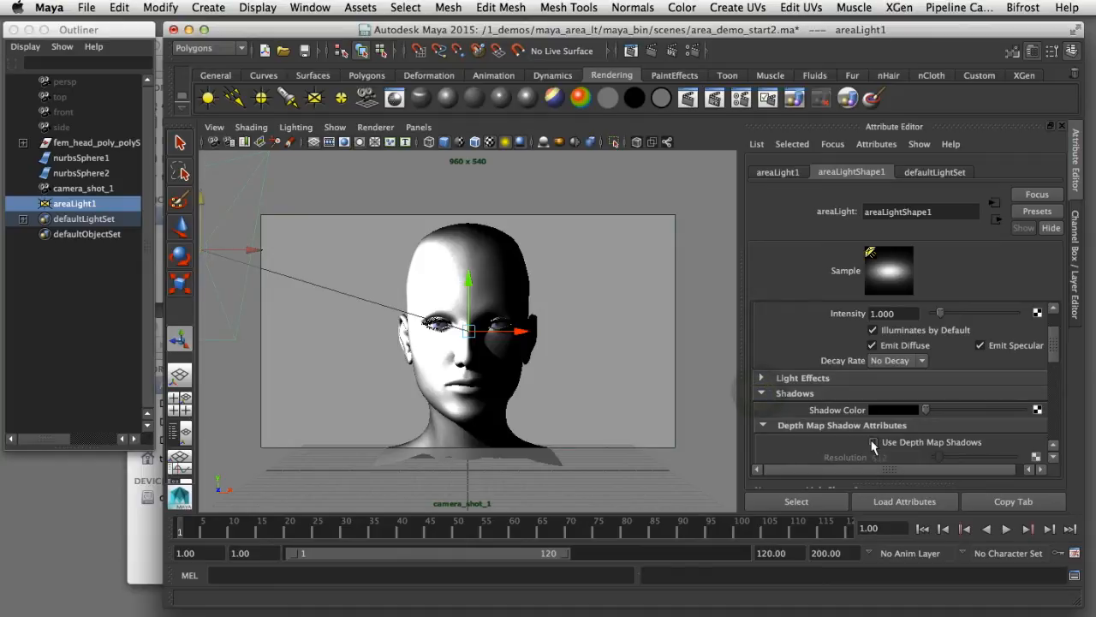
Step: Enable Use Depth Map Shadows on the area light
{"action": "left_click", "coordinate": [873, 442]}
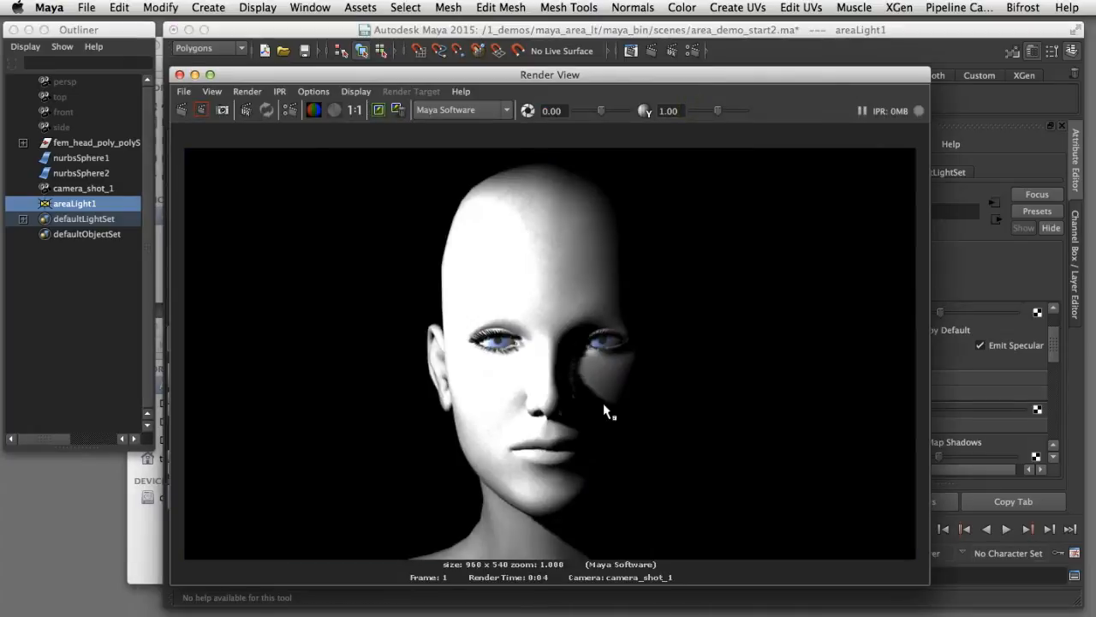
{"action": "mouse_move", "coordinate": [593, 400]}
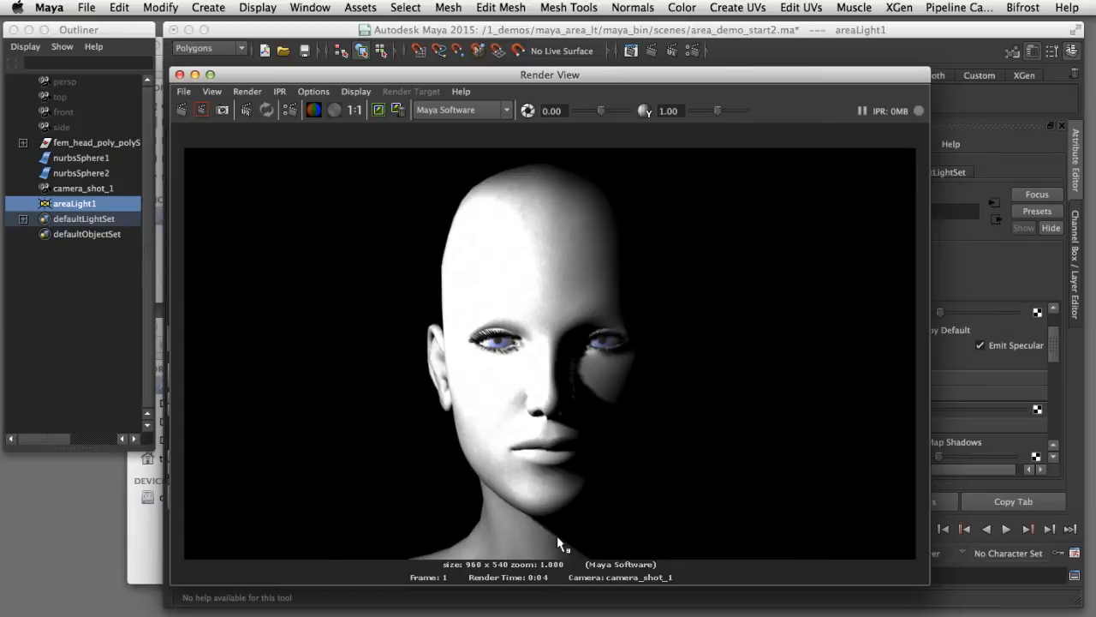
{"action": "mouse_move", "coordinate": [694, 370]}
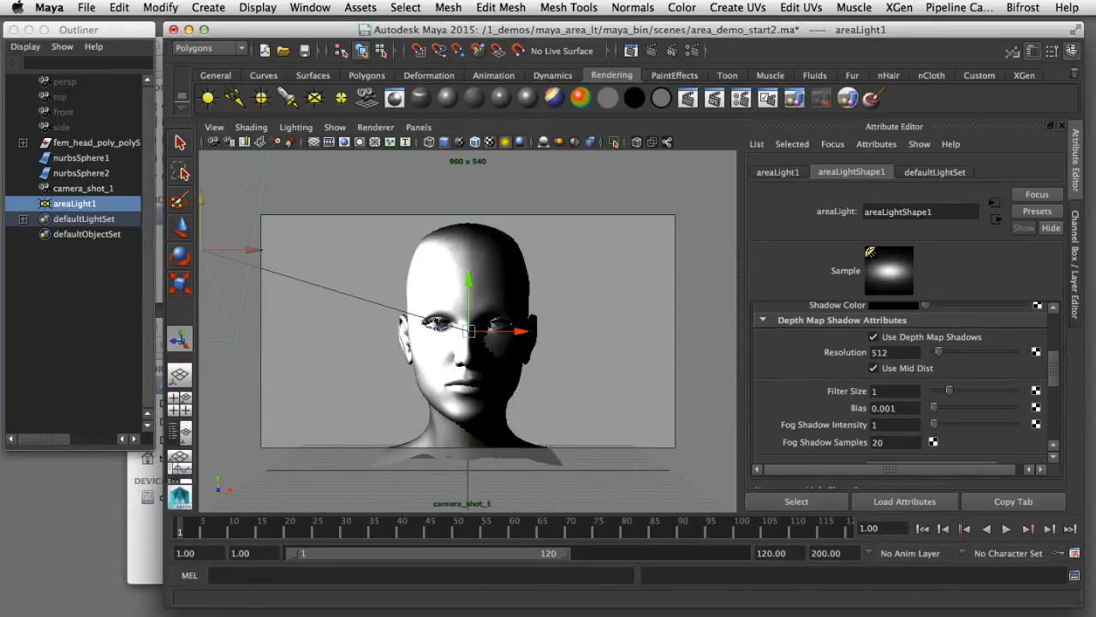
Step: Set the depth map shadow Filter Size to 8 and re-render to check the softer shadows
{"action": "triple_click", "coordinate": [895, 391]}
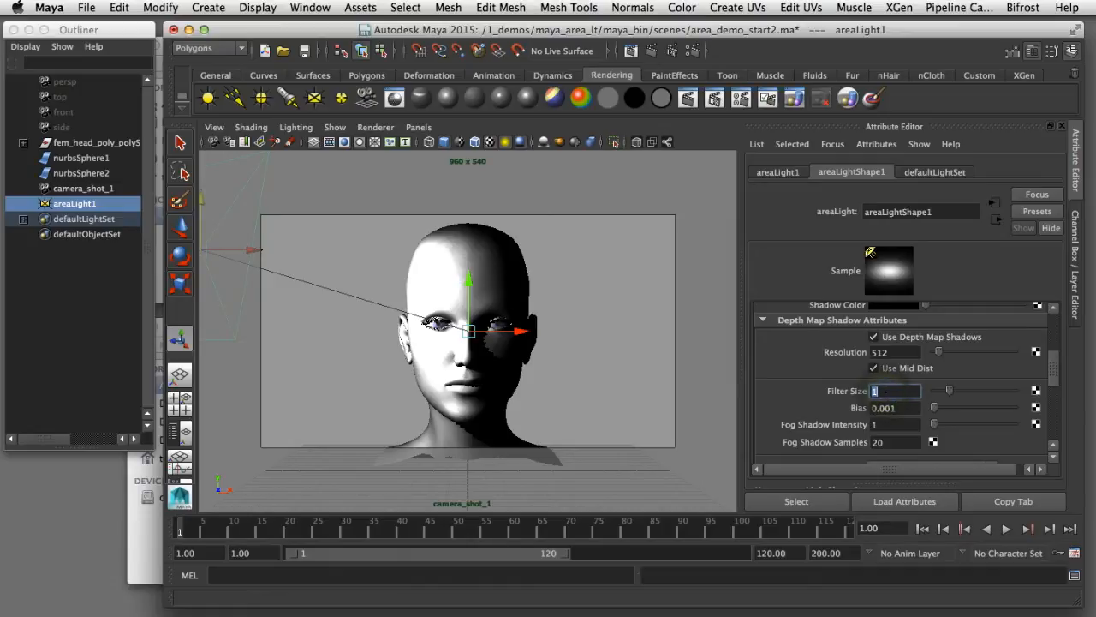
{"action": "left_click", "coordinate": [632, 51]}
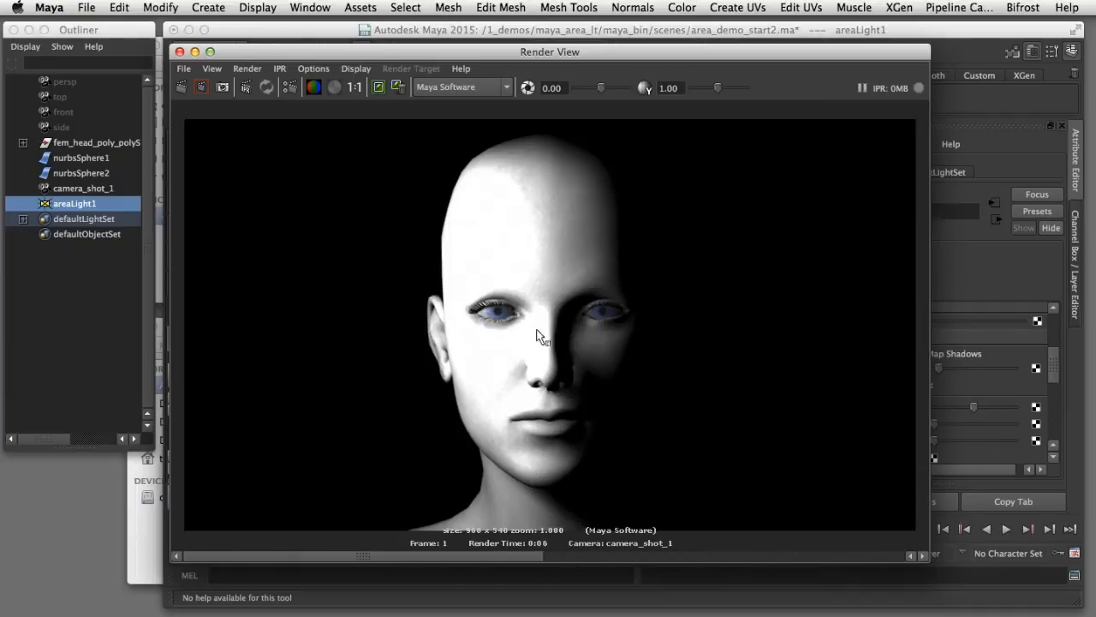
{"action": "mouse_move", "coordinate": [541, 469]}
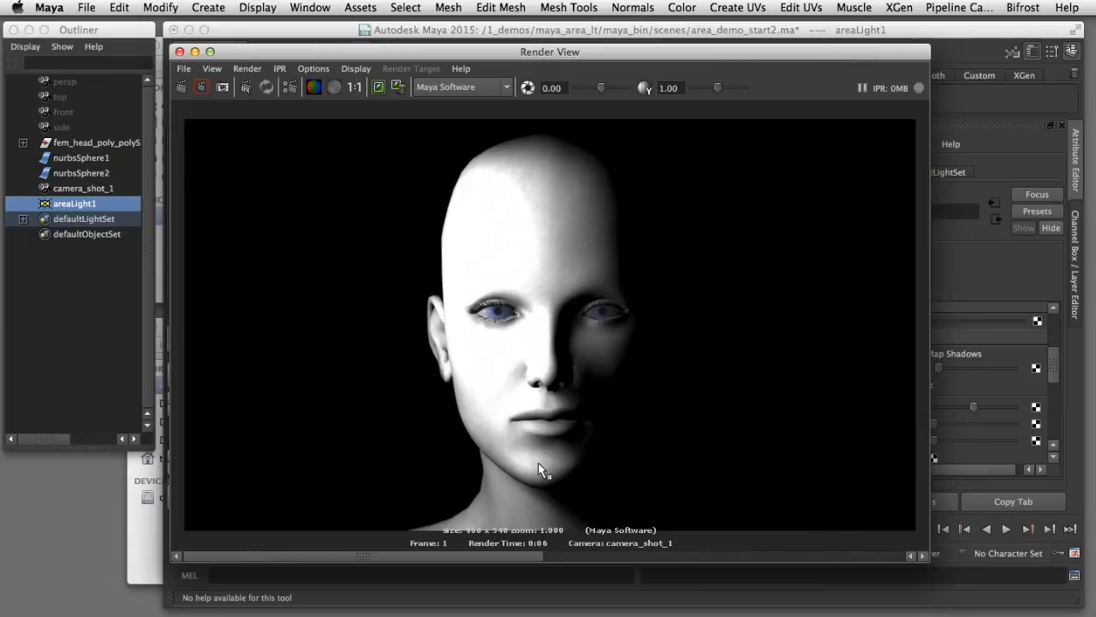
{"action": "mouse_move", "coordinate": [481, 368]}
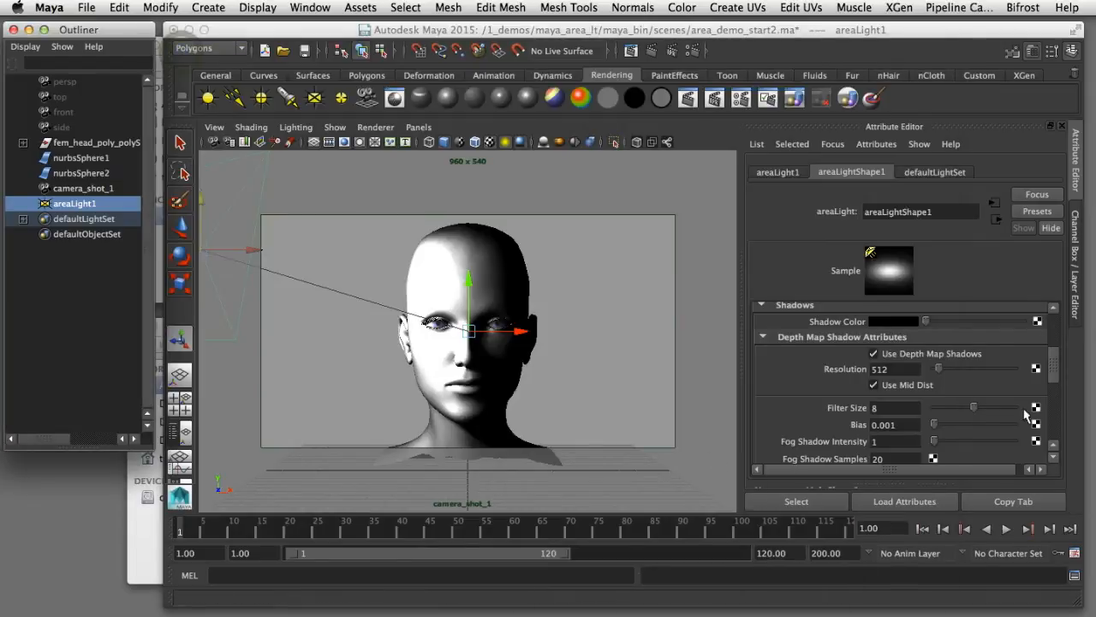
Step: Set the area light's Decay Rate to Quadratic, then switch to the web browser
{"action": "scroll", "scroll_direction": "up", "scroll_amount": 3}
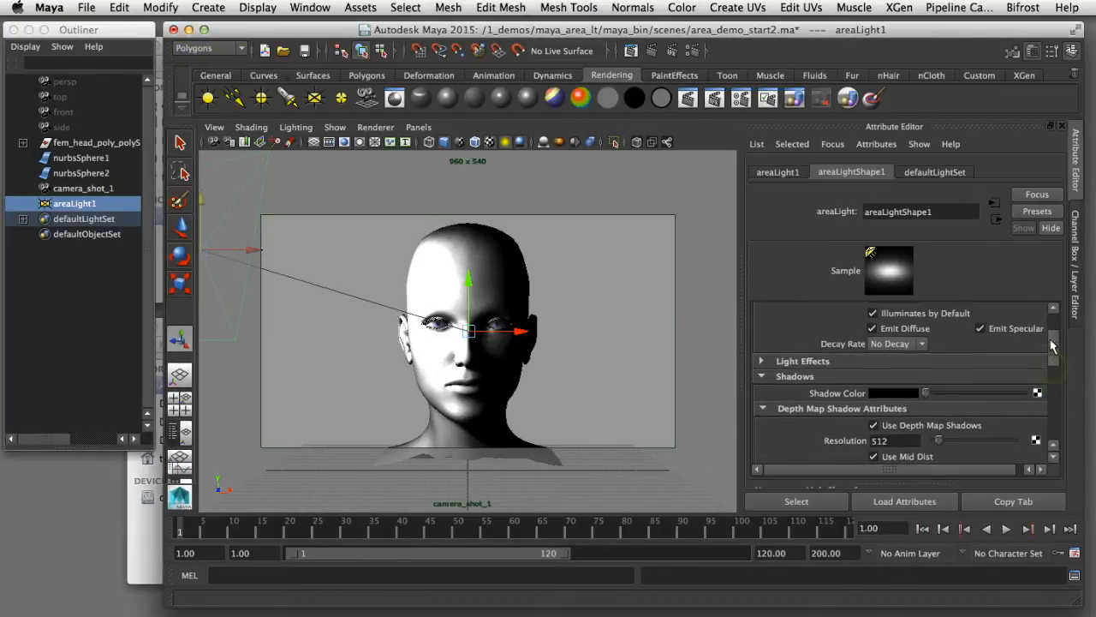
{"action": "scroll", "scroll_direction": "up", "scroll_amount": 3}
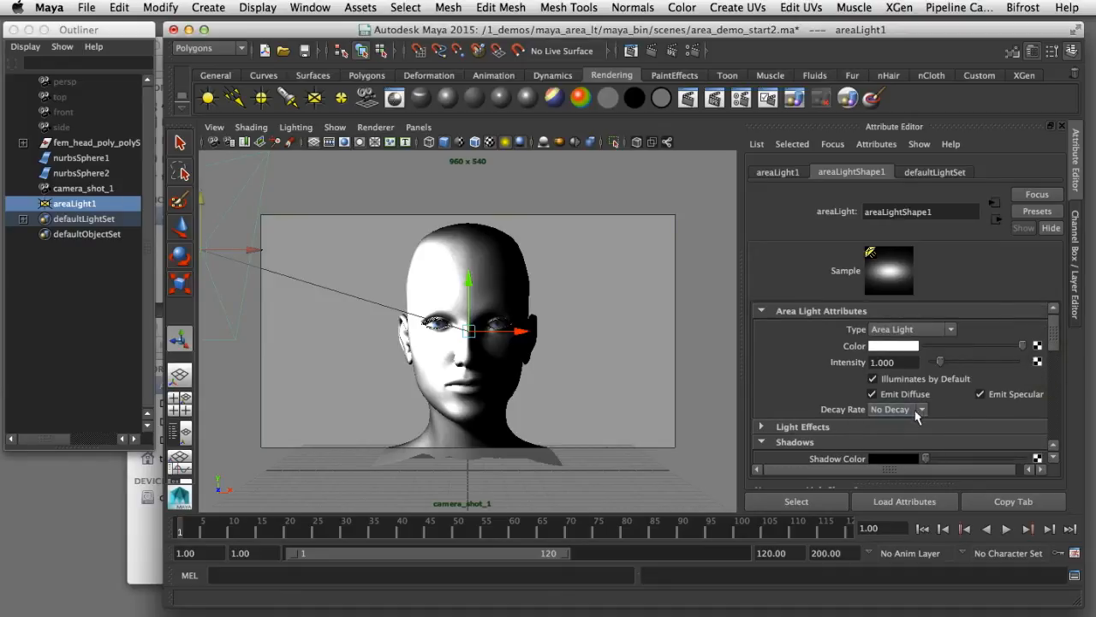
{"action": "left_click", "coordinate": [896, 408]}
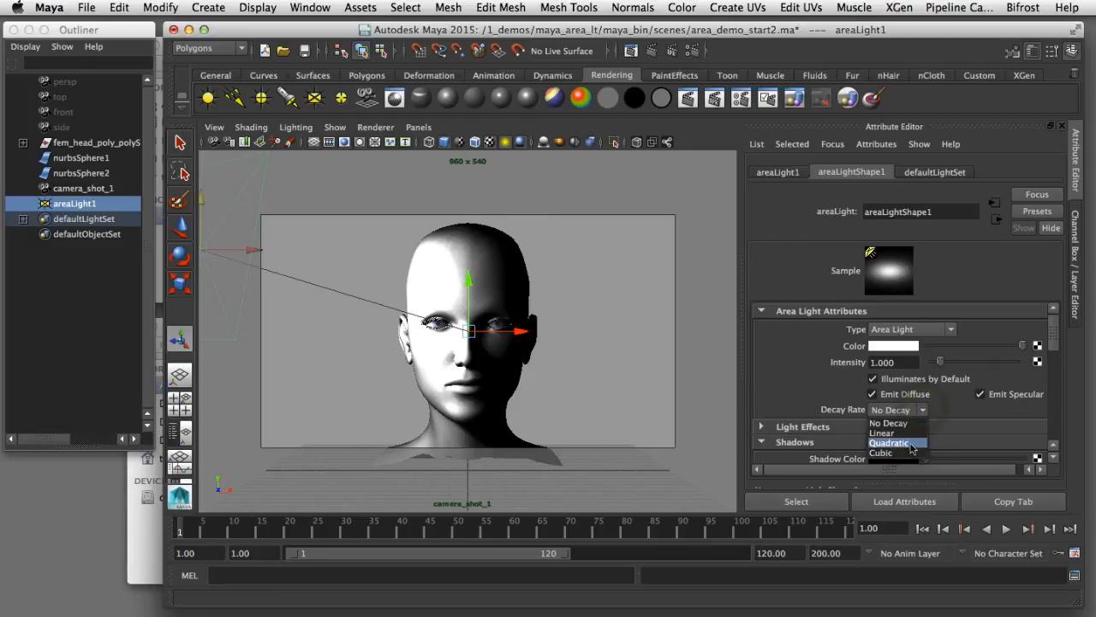
{"action": "left_click", "coordinate": [889, 443]}
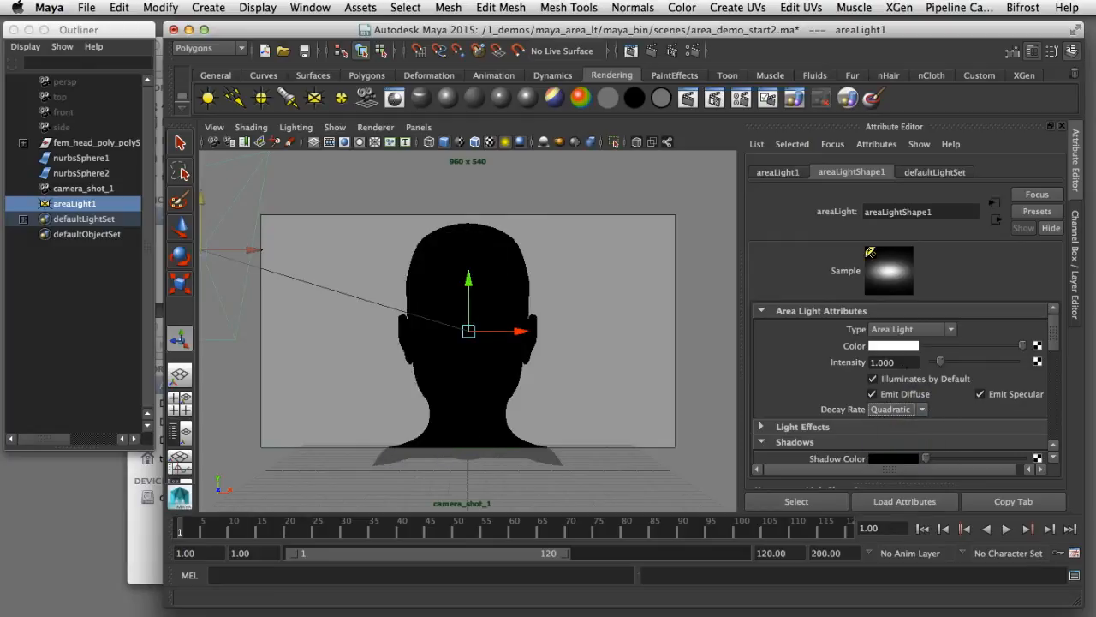
{"action": "mouse_move", "coordinate": [951, 425]}
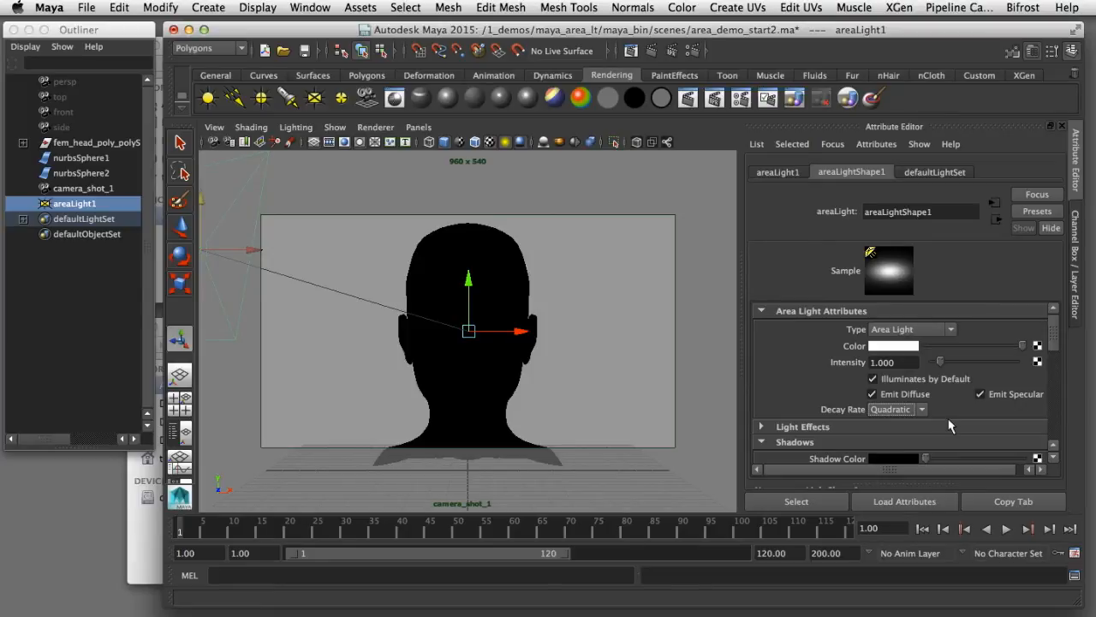
{"action": "key", "text": "cmd"}
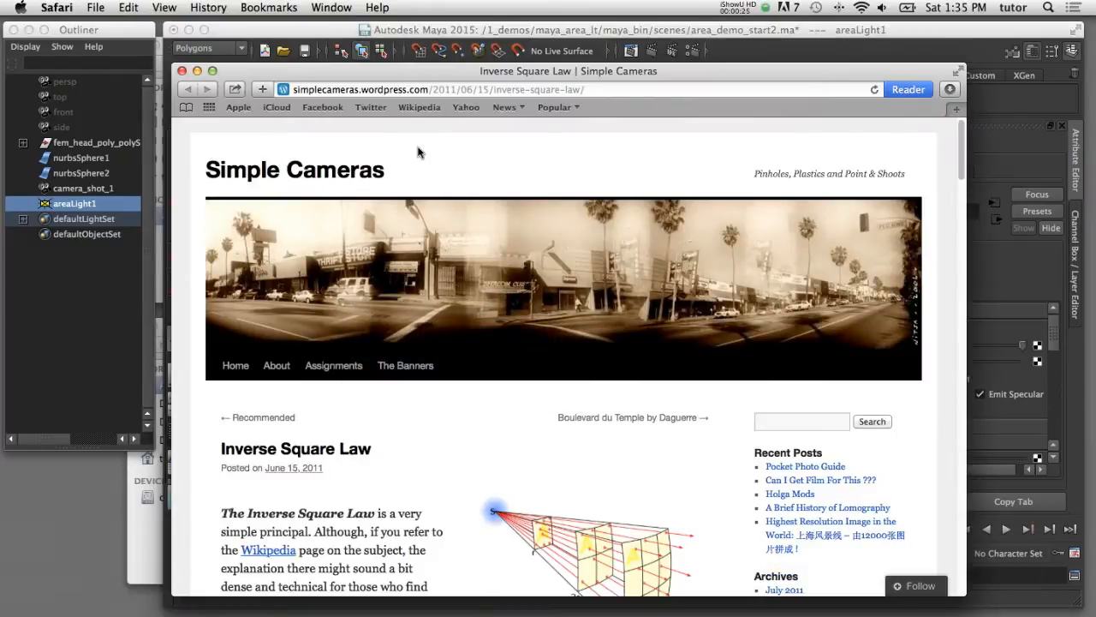
{"action": "mouse_move", "coordinate": [979, 177]}
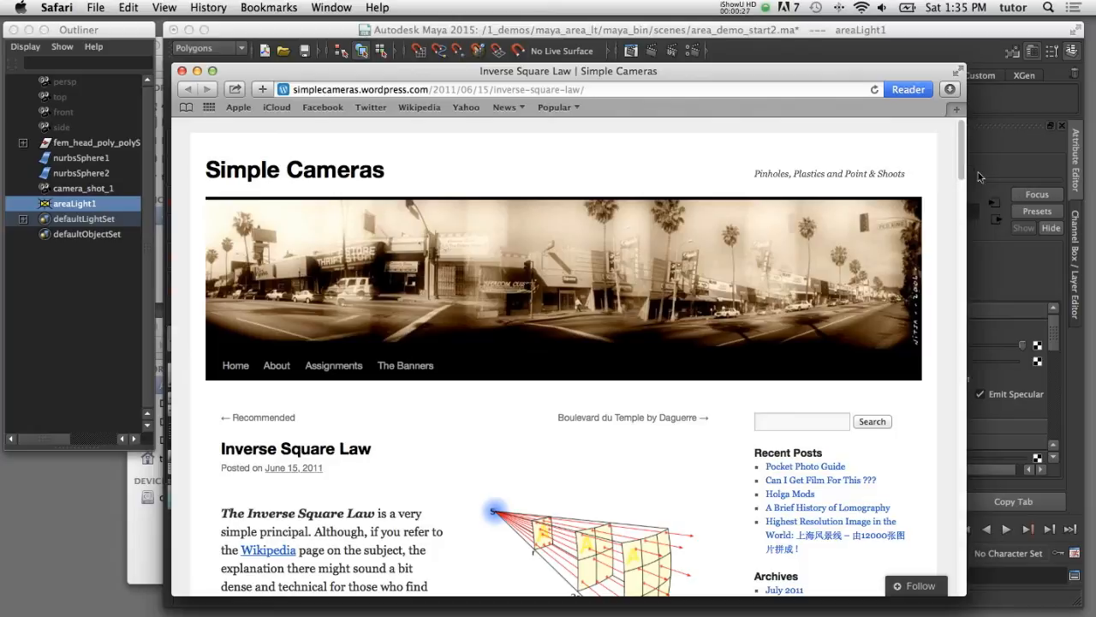
Step: Scroll through the Inverse Square Law post to where doubling distance quarters intensity
{"action": "scroll", "scroll_direction": "down", "scroll_amount": 3}
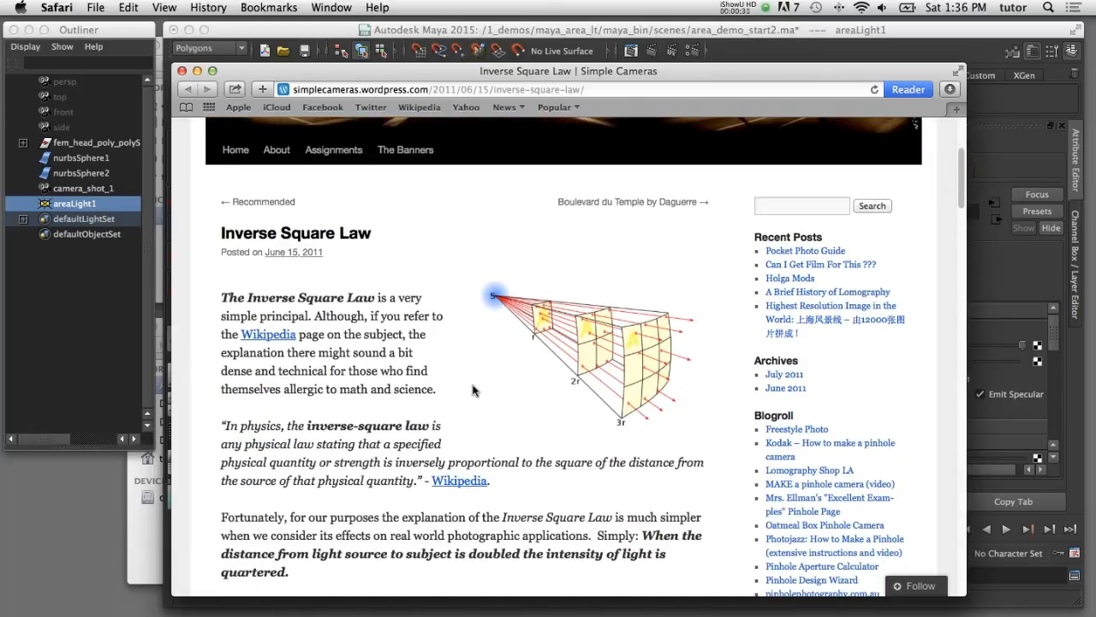
{"action": "scroll", "scroll_direction": "down", "scroll_amount": 3}
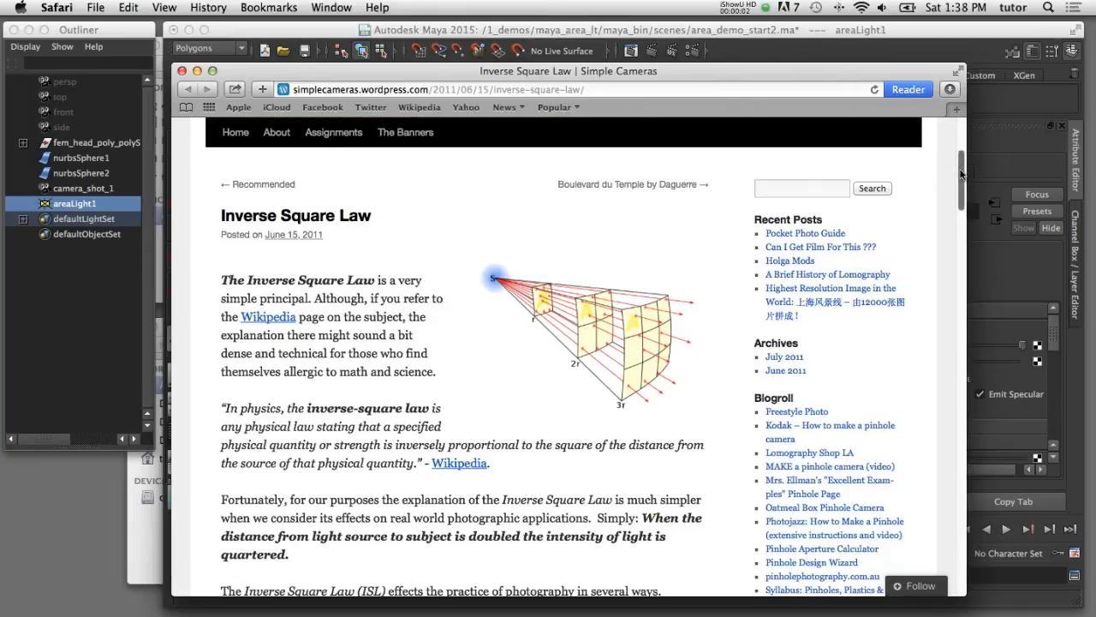
{"action": "scroll", "scroll_direction": "down", "scroll_amount": 3}
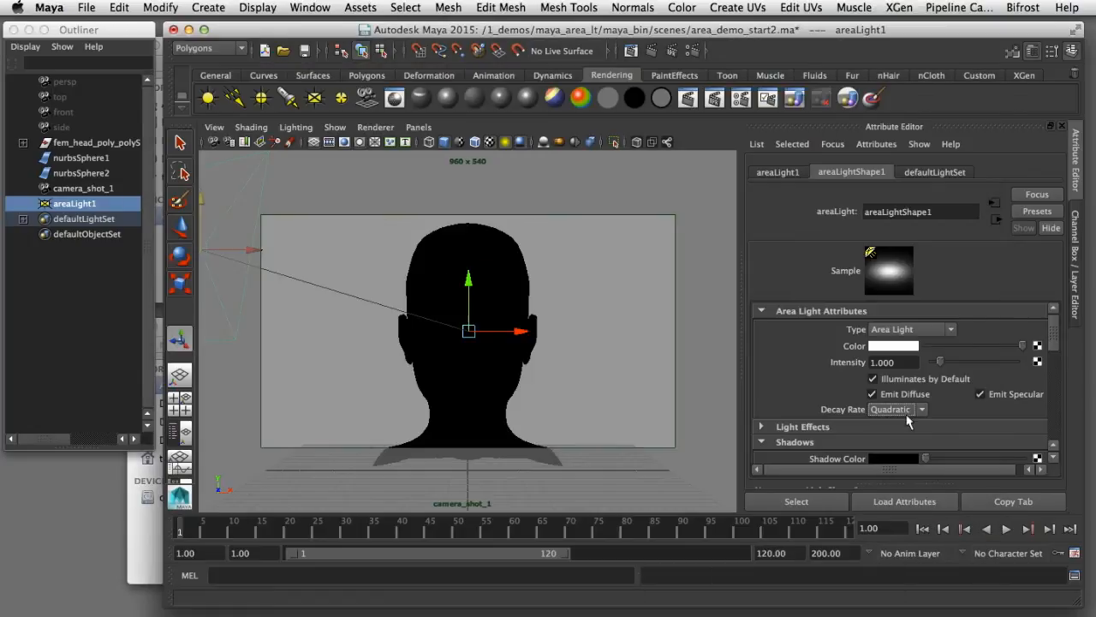
{"action": "mouse_move", "coordinate": [936, 411]}
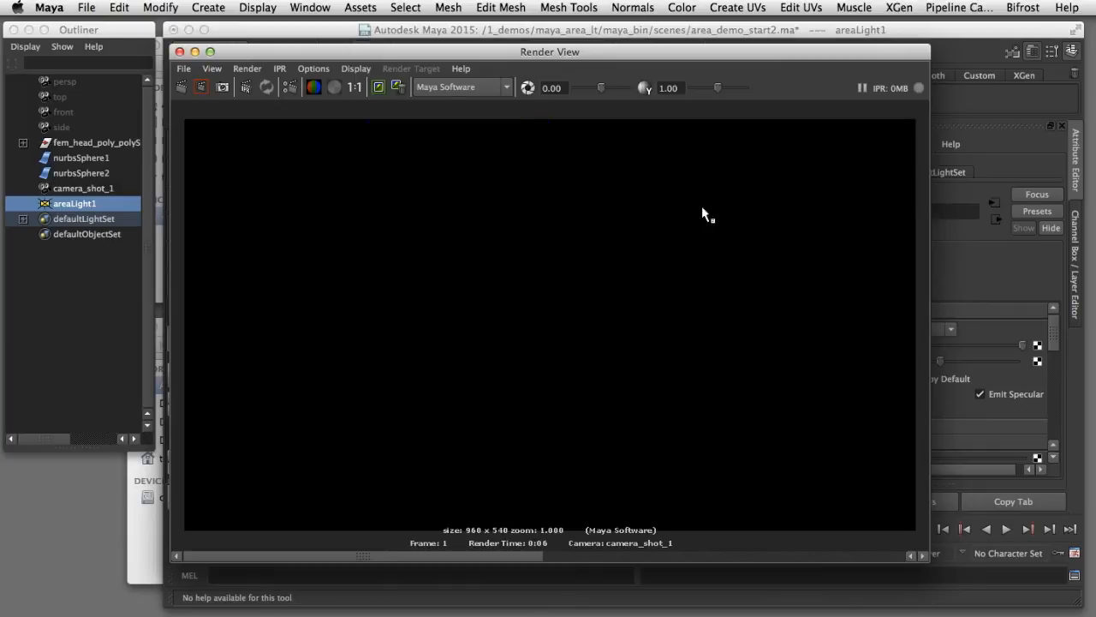
{"action": "mouse_move", "coordinate": [734, 230]}
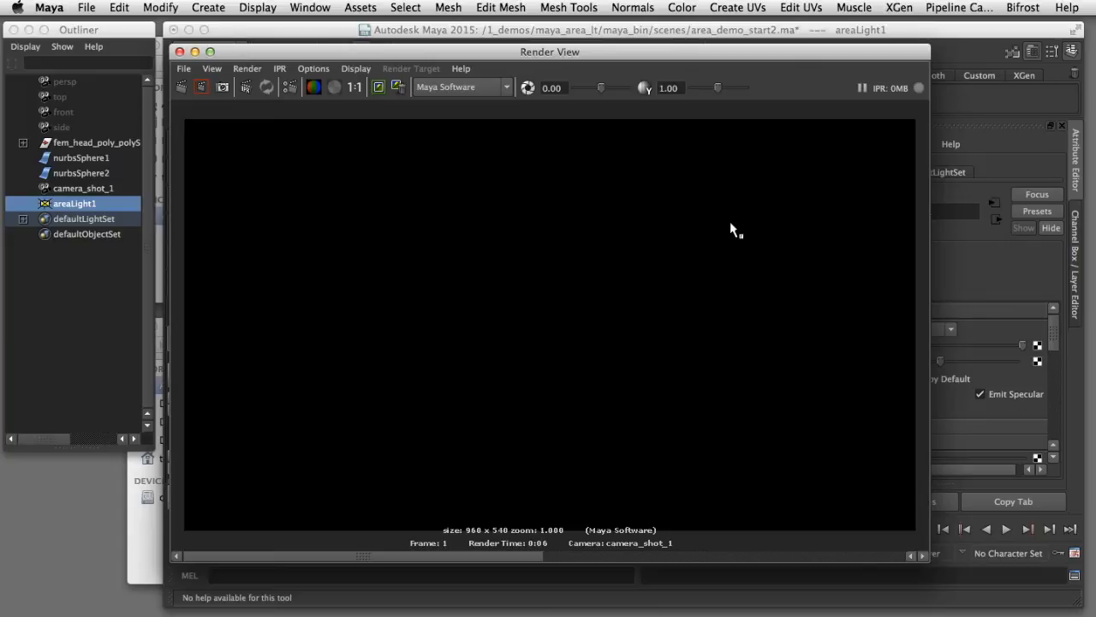
{"action": "mouse_move", "coordinate": [614, 392]}
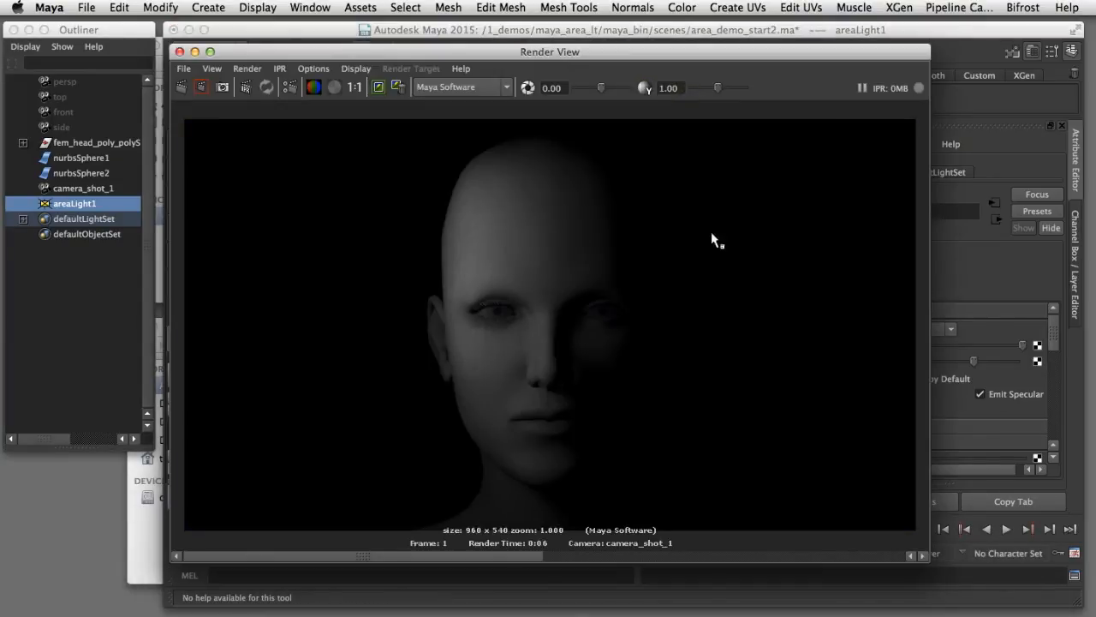
{"action": "mouse_move", "coordinate": [466, 272]}
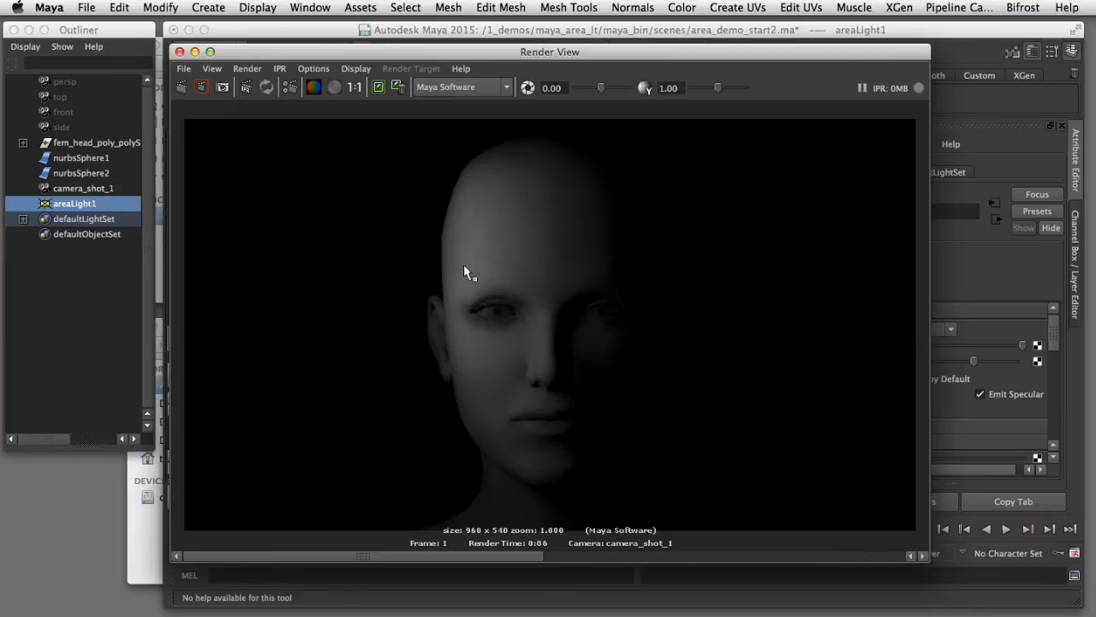
{"action": "mouse_move", "coordinate": [455, 257]}
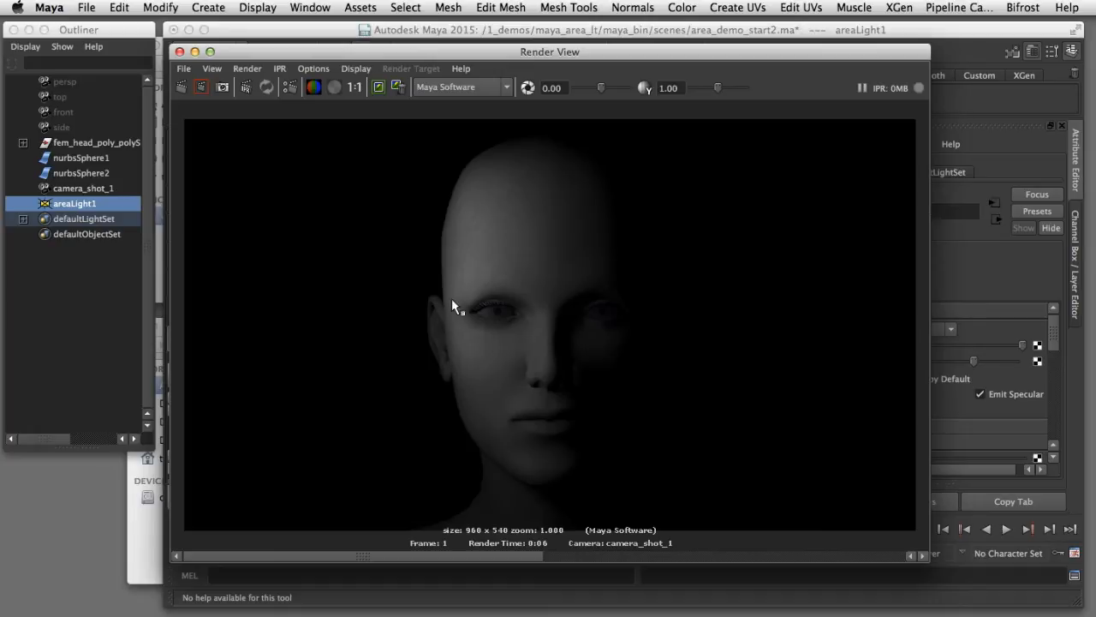
{"action": "mouse_move", "coordinate": [457, 323]}
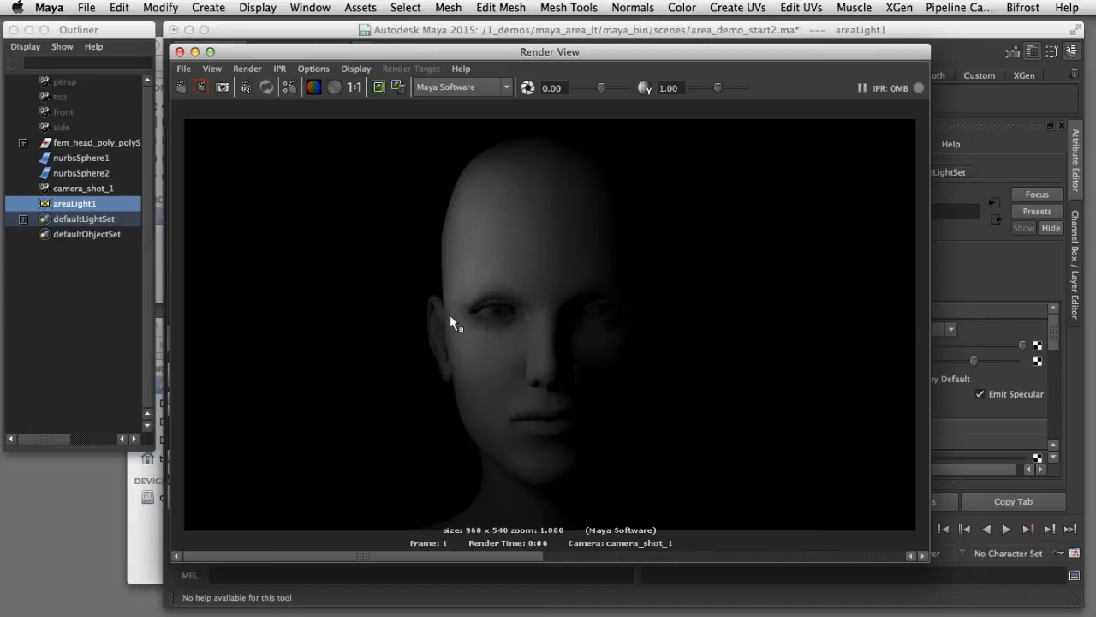
{"action": "mouse_move", "coordinate": [568, 226]}
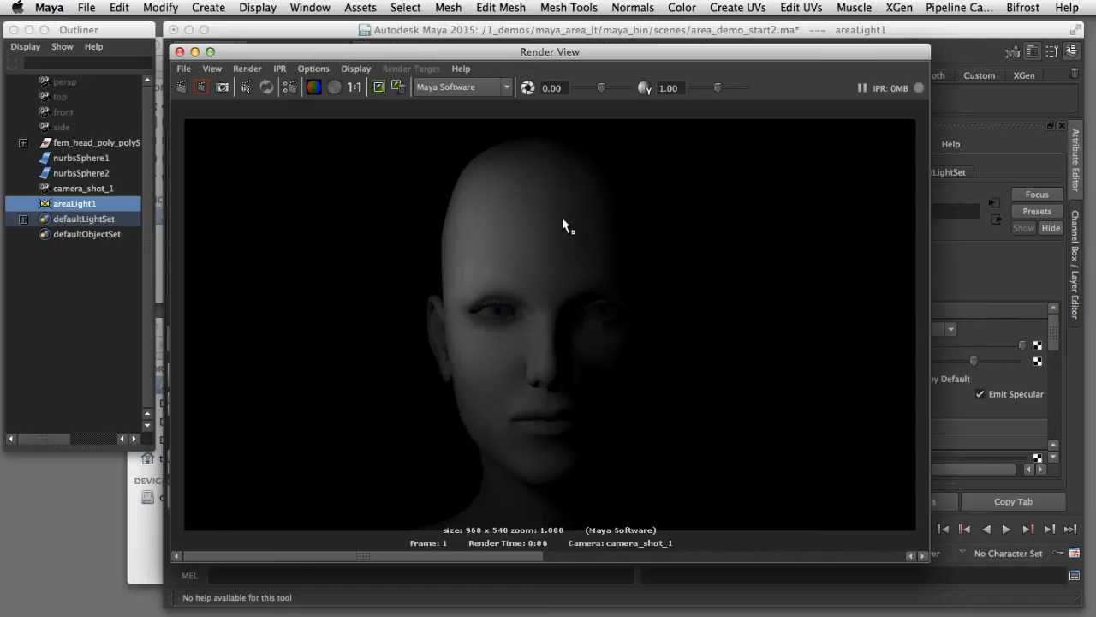
{"action": "mouse_move", "coordinate": [561, 308]}
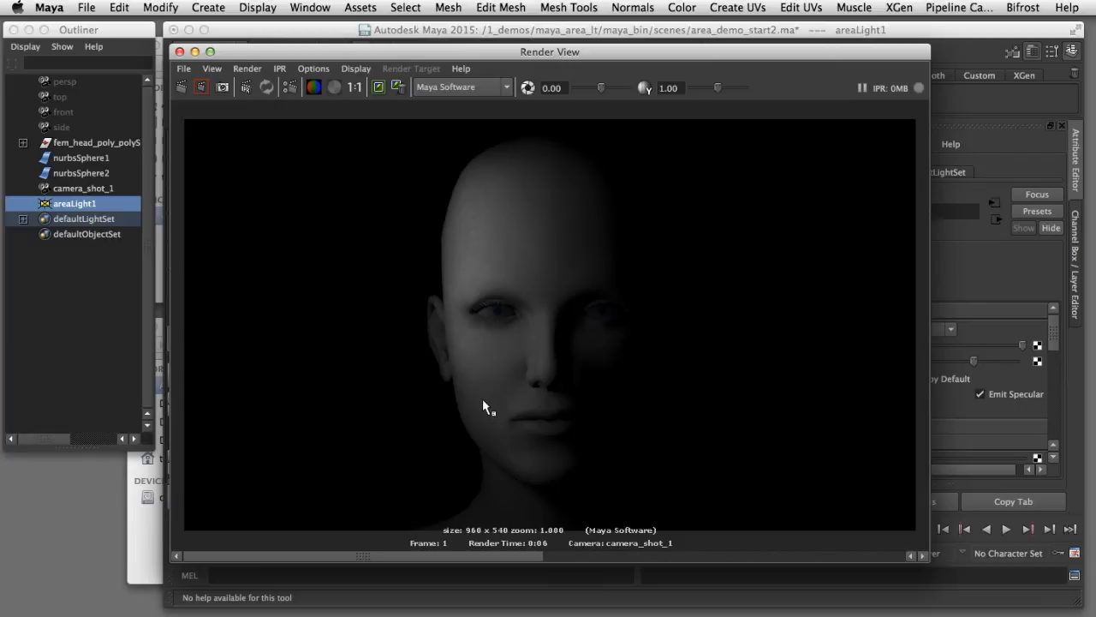
{"action": "mouse_move", "coordinate": [468, 428]}
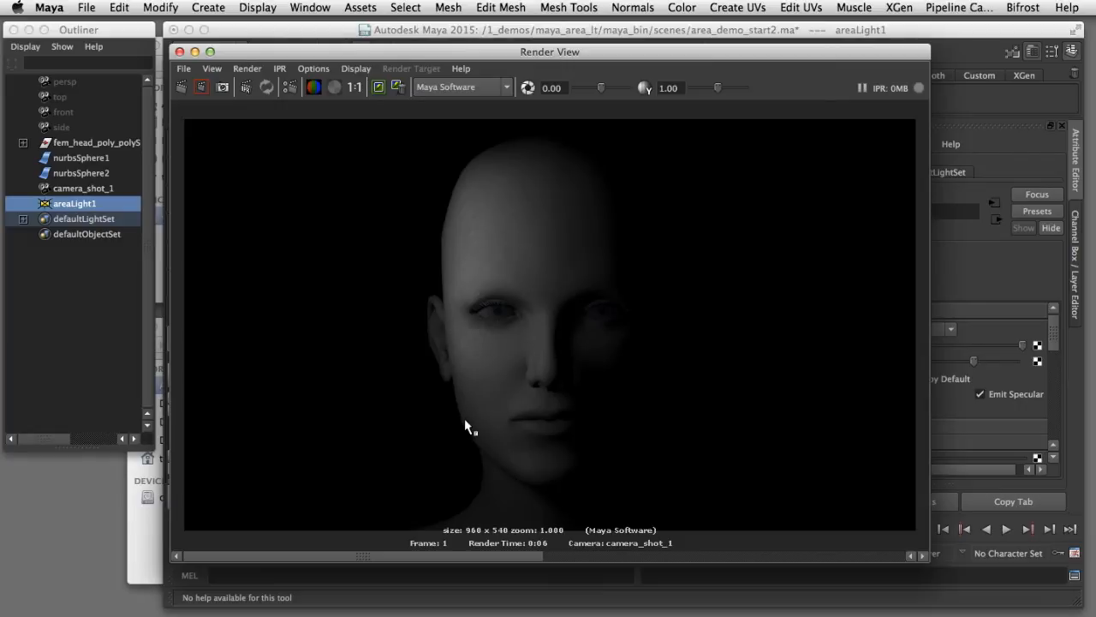
{"action": "mouse_move", "coordinate": [485, 421]}
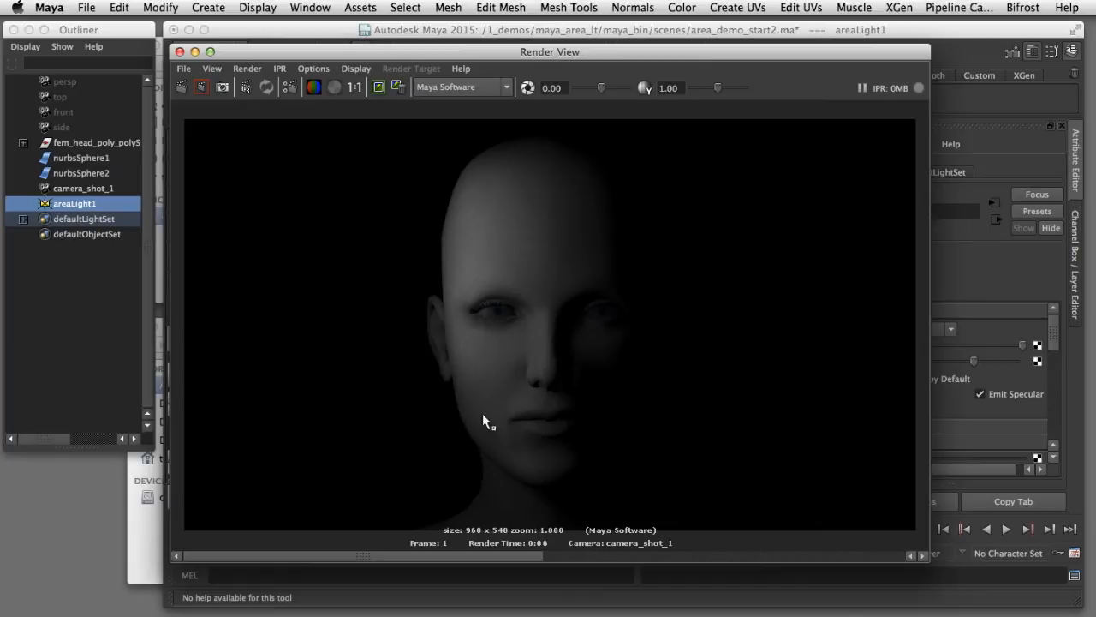
{"action": "mouse_move", "coordinate": [488, 441]}
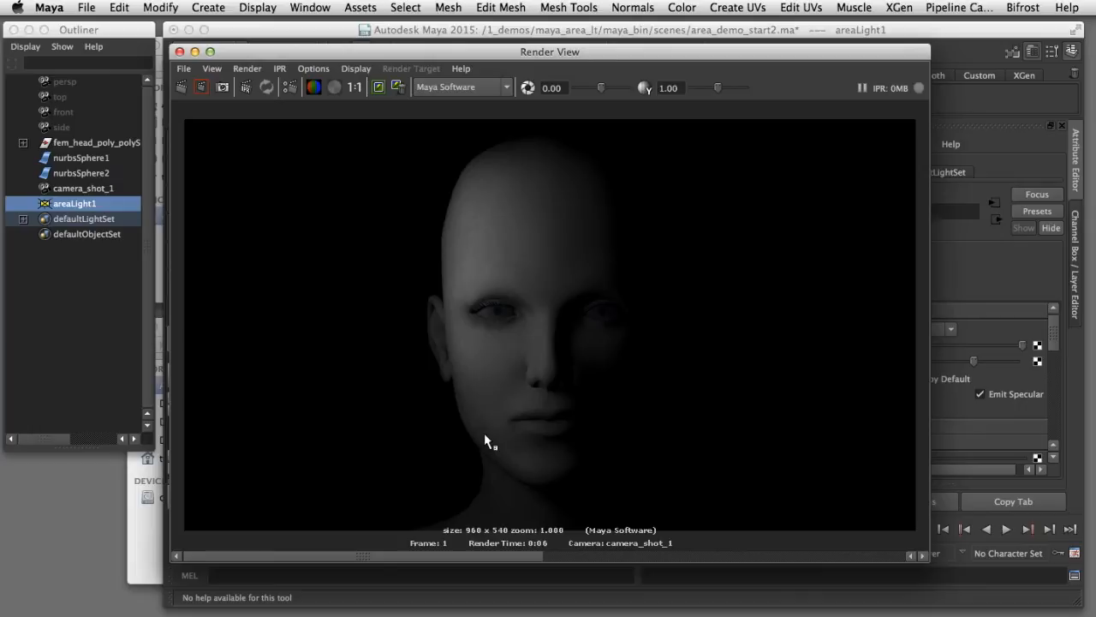
Step: Close Render View after the intensity-50 render to return to the scene
{"action": "left_click", "coordinate": [180, 52]}
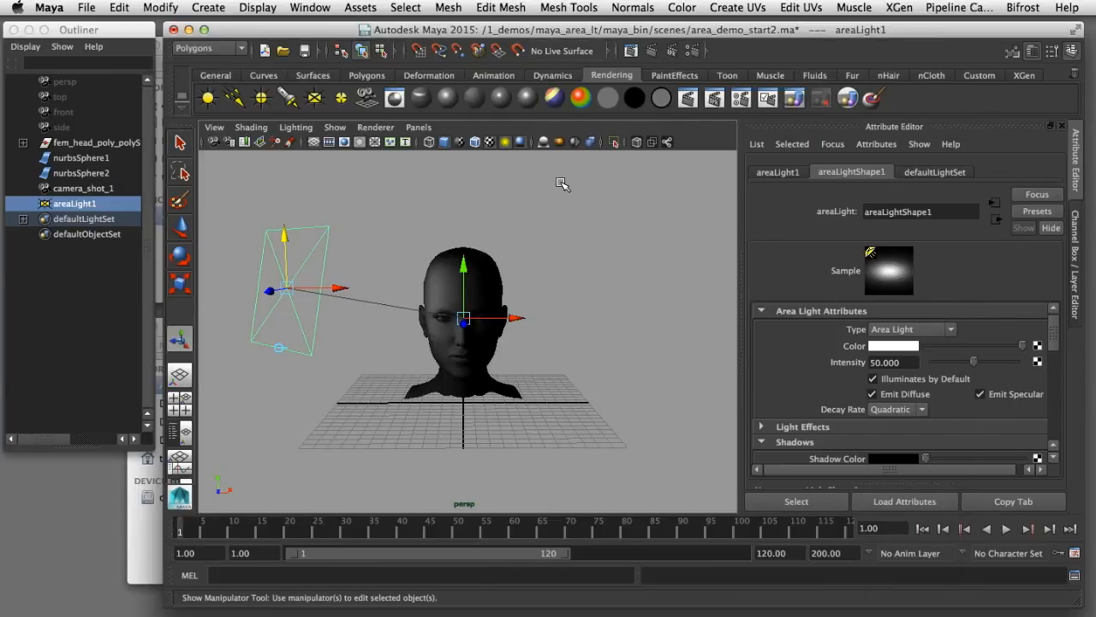
Step: Scale the area light up to about 9.4 and view through camera_shot_1
{"action": "key", "text": "r"}
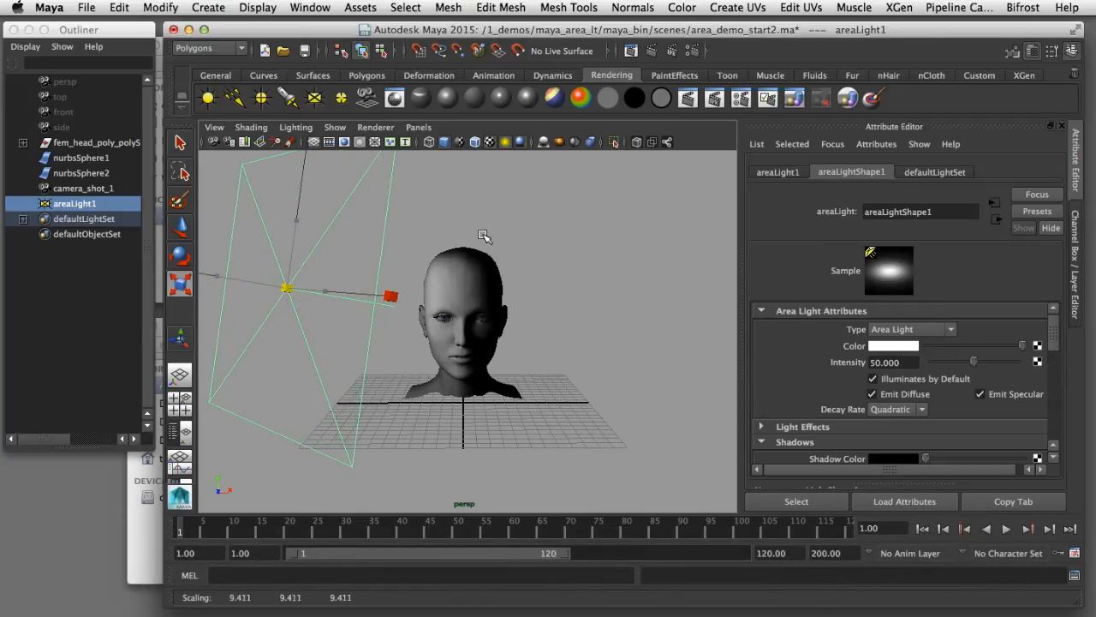
{"action": "left_click", "coordinate": [419, 127]}
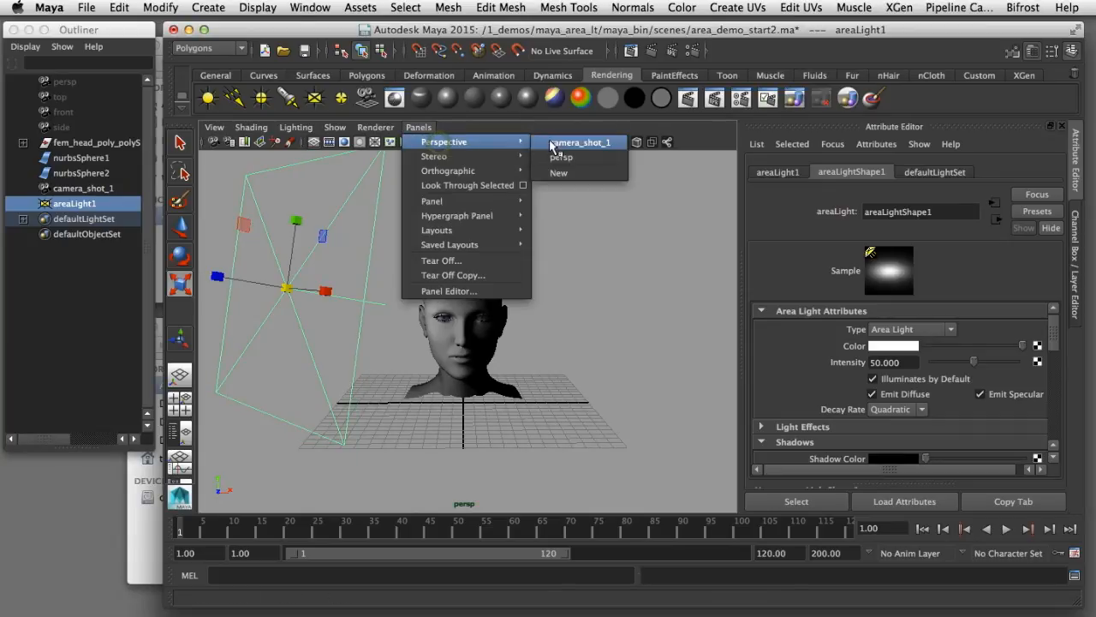
{"action": "left_click", "coordinate": [580, 142]}
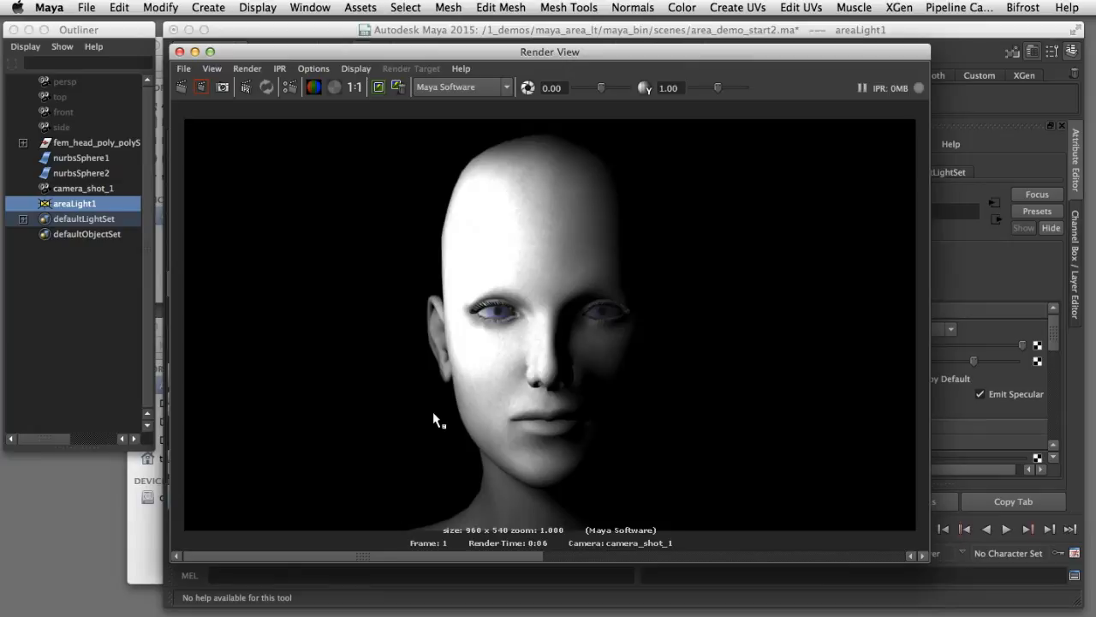
{"action": "mouse_move", "coordinate": [445, 386]}
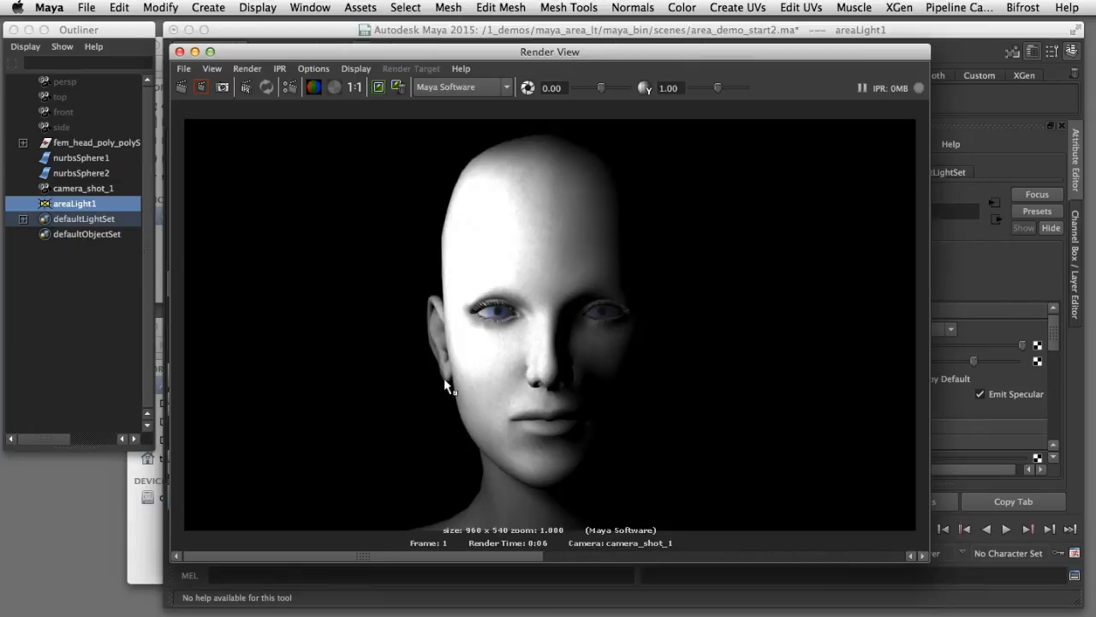
{"action": "mouse_move", "coordinate": [475, 332]}
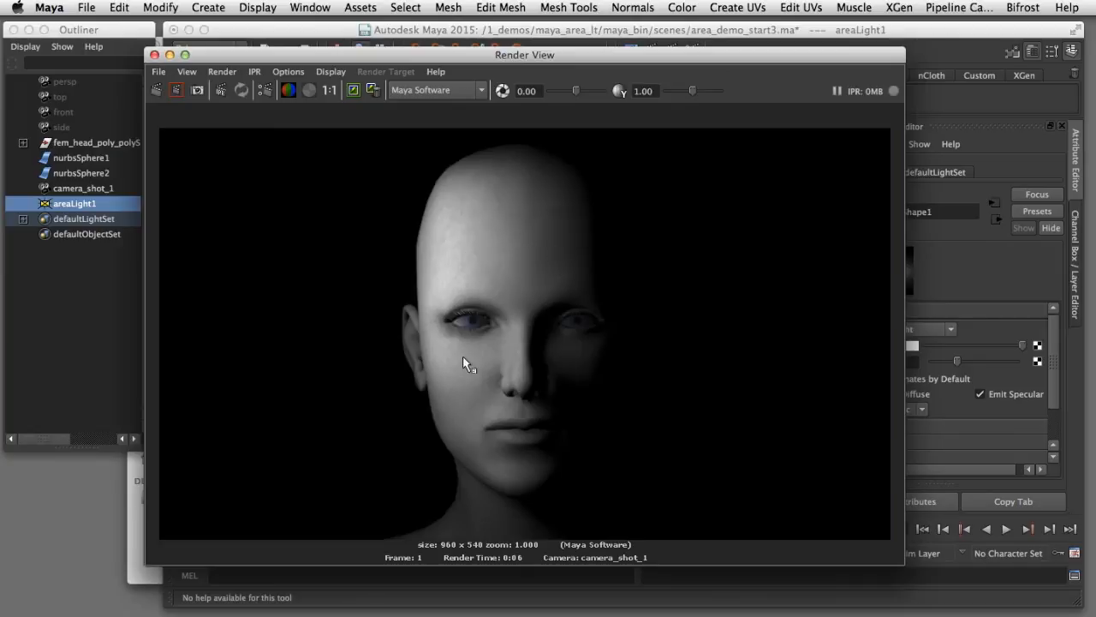
{"action": "mouse_move", "coordinate": [461, 347]}
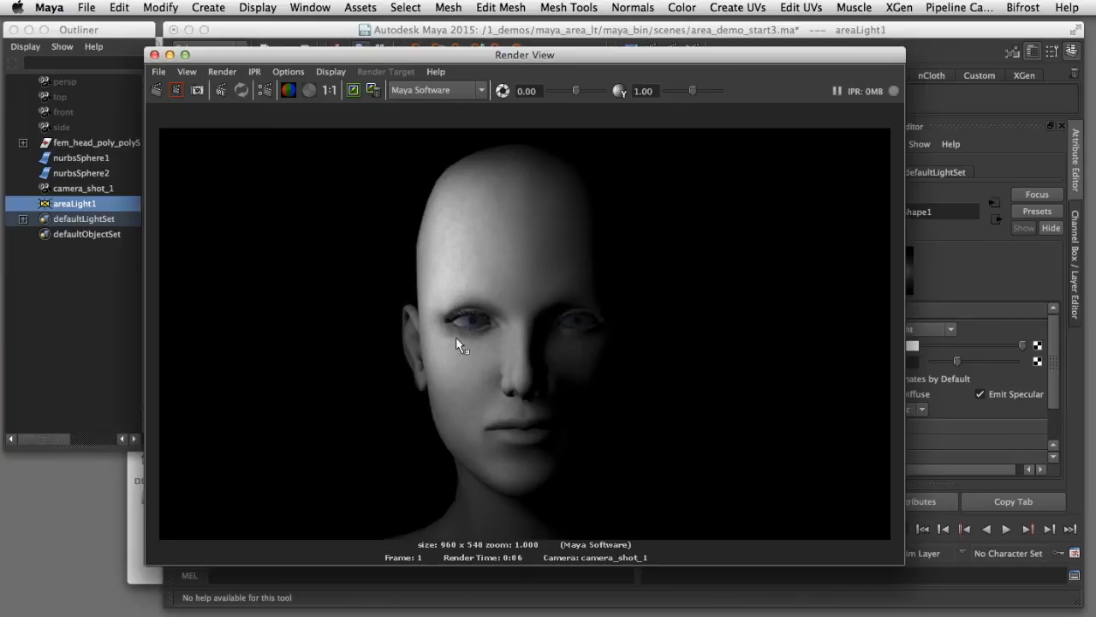
{"action": "mouse_move", "coordinate": [450, 394]}
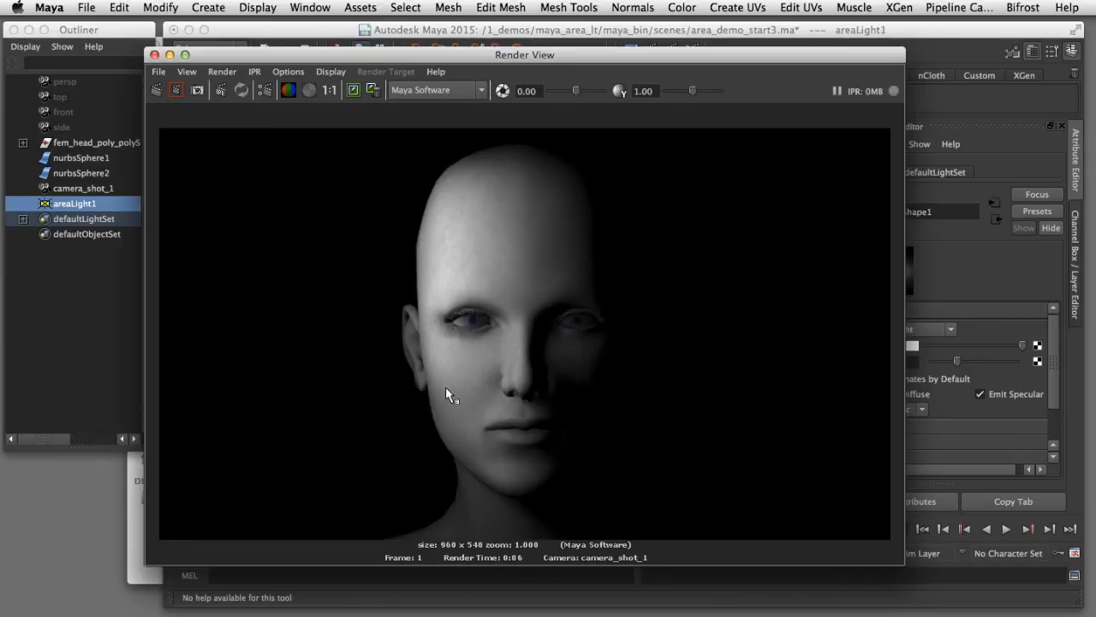
{"action": "mouse_move", "coordinate": [451, 388]}
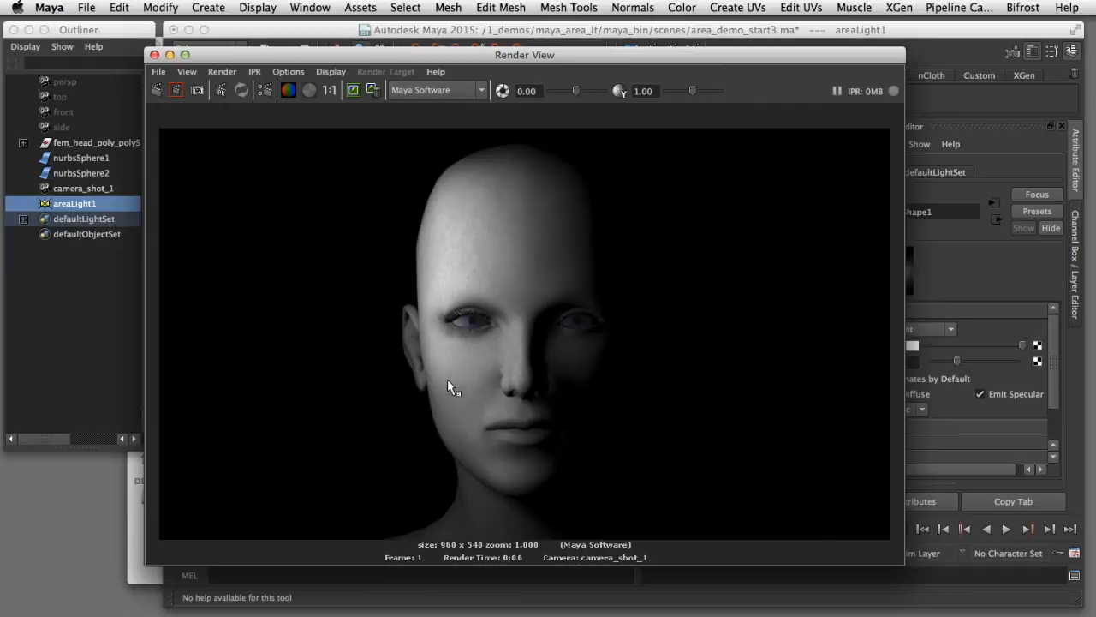
{"action": "mouse_move", "coordinate": [454, 394]}
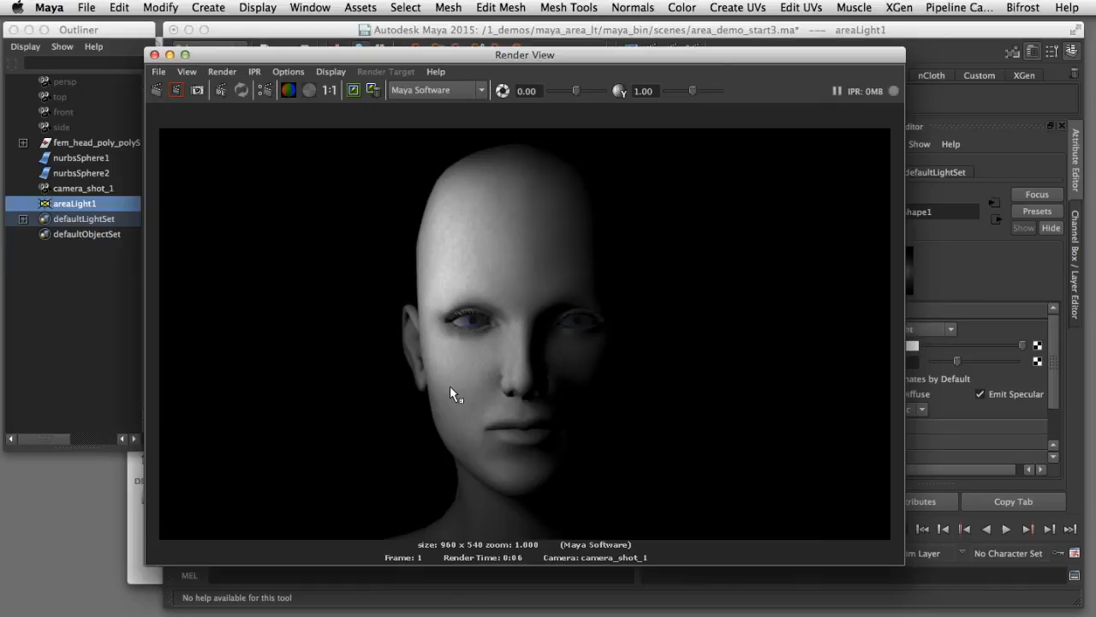
{"action": "mouse_move", "coordinate": [574, 324]}
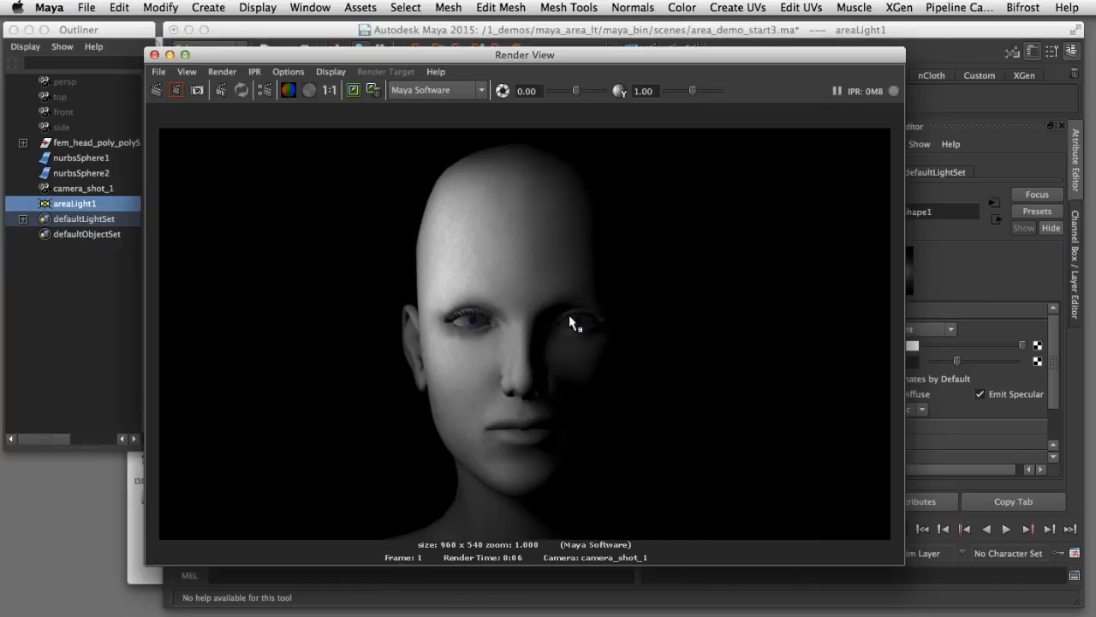
{"action": "mouse_move", "coordinate": [617, 364]}
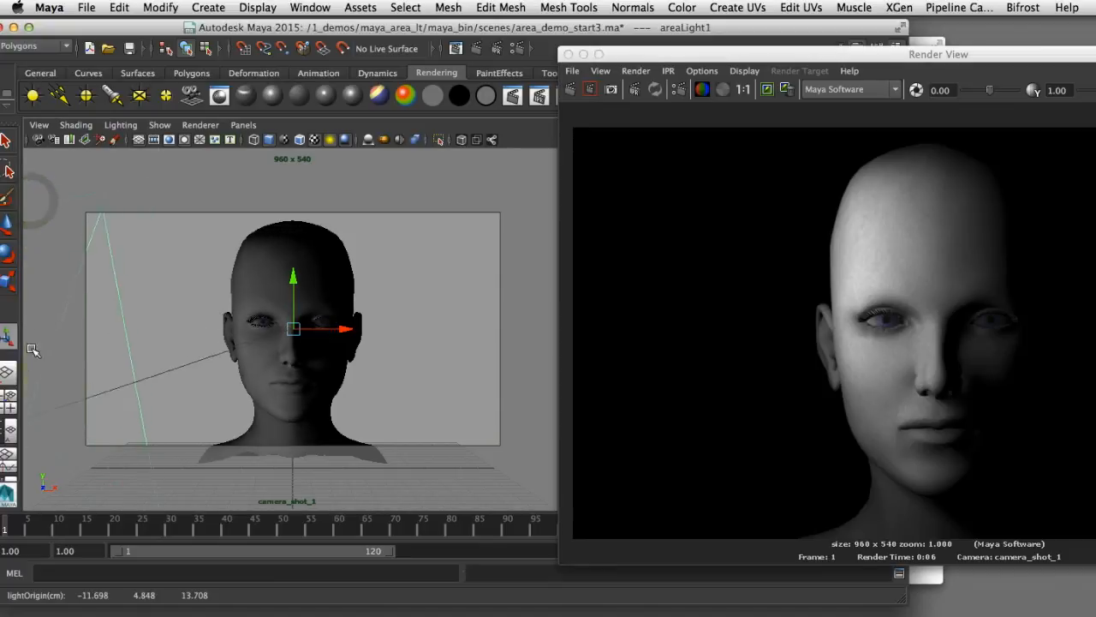
Step: Drag the area light's origin manipulator upward above the head
{"action": "left_click_drag", "start_coordinate": [34, 351], "coordinate": [75, 295]}
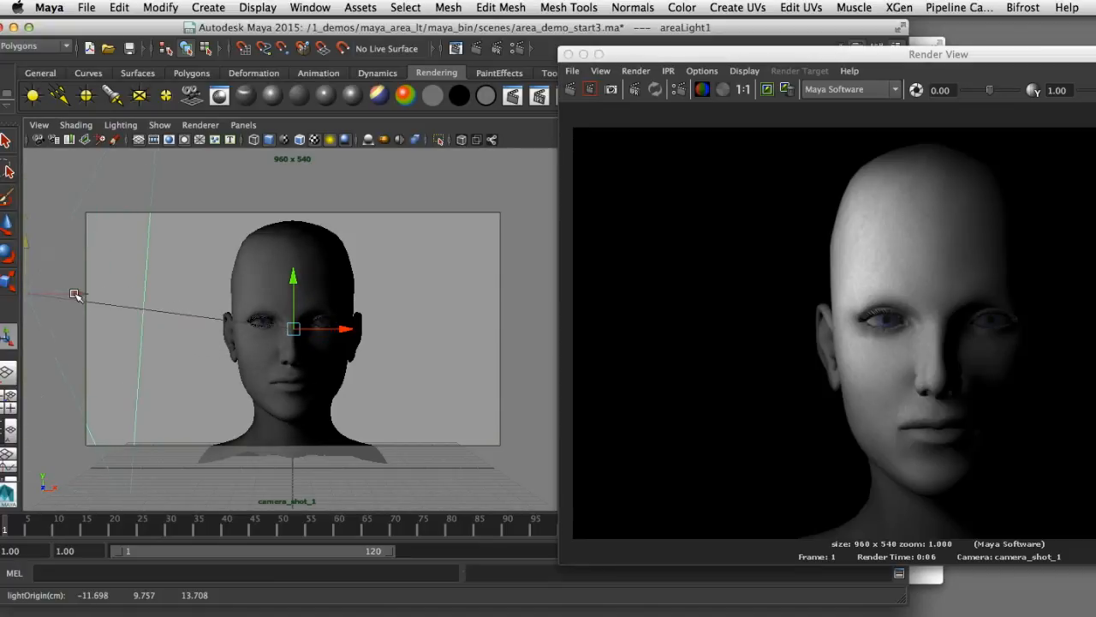